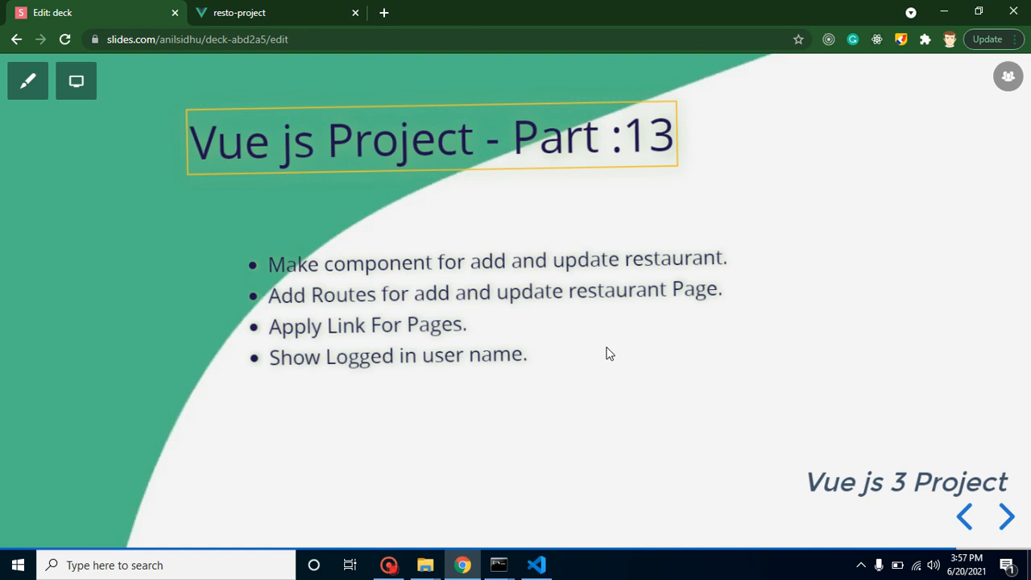
{"action": "mouse_move", "coordinate": [293, 79]}
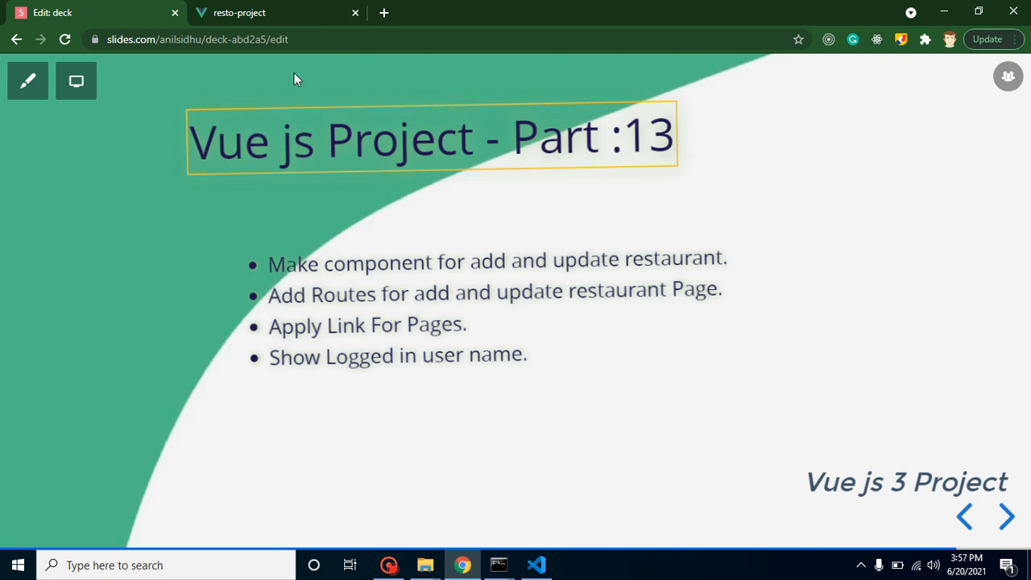
Review the running resto-project home page and agenda, then return to the project source.
{"action": "left_click", "coordinate": [273, 13]}
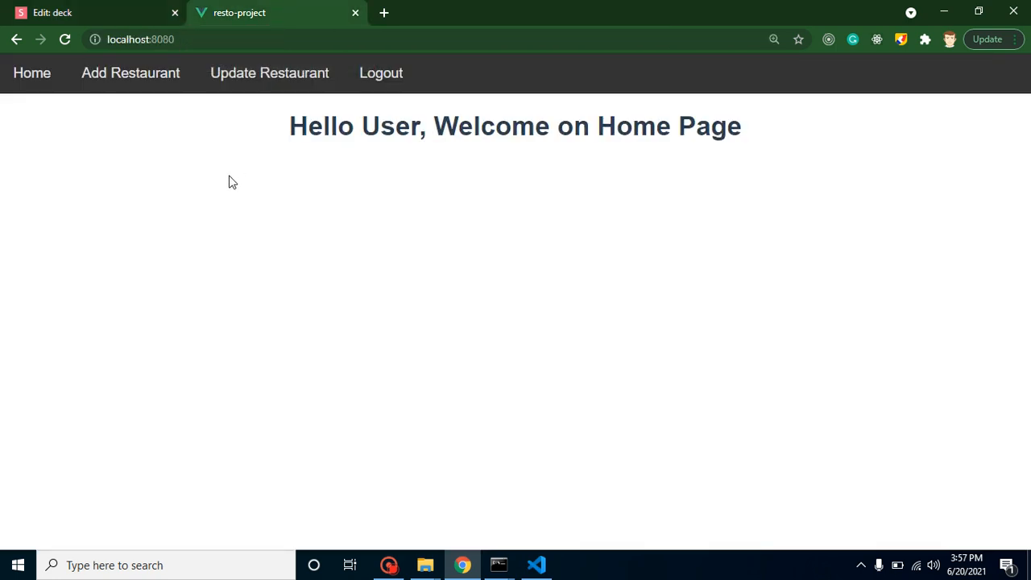
{"action": "mouse_move", "coordinate": [179, 210]}
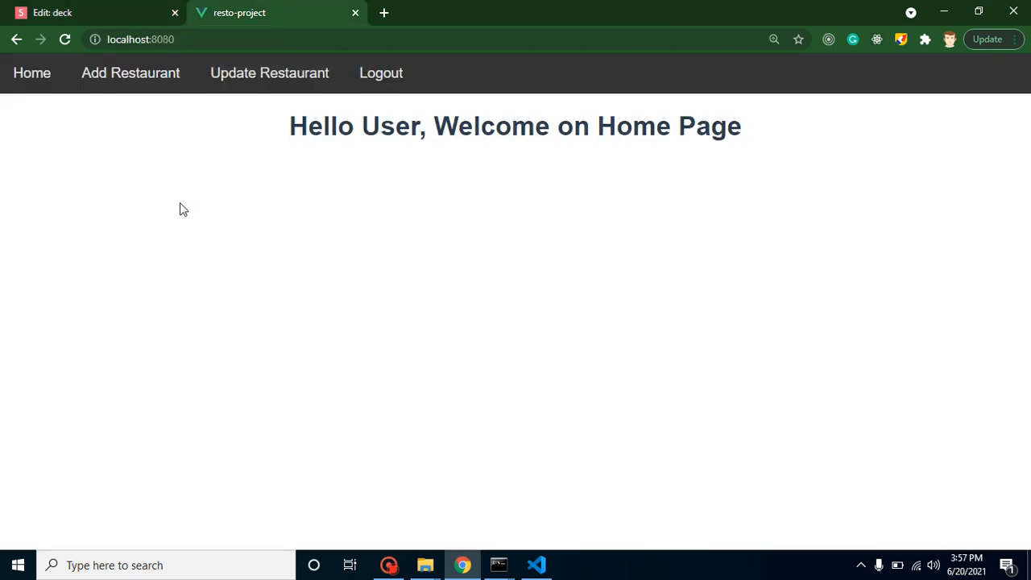
{"action": "mouse_move", "coordinate": [158, 122]}
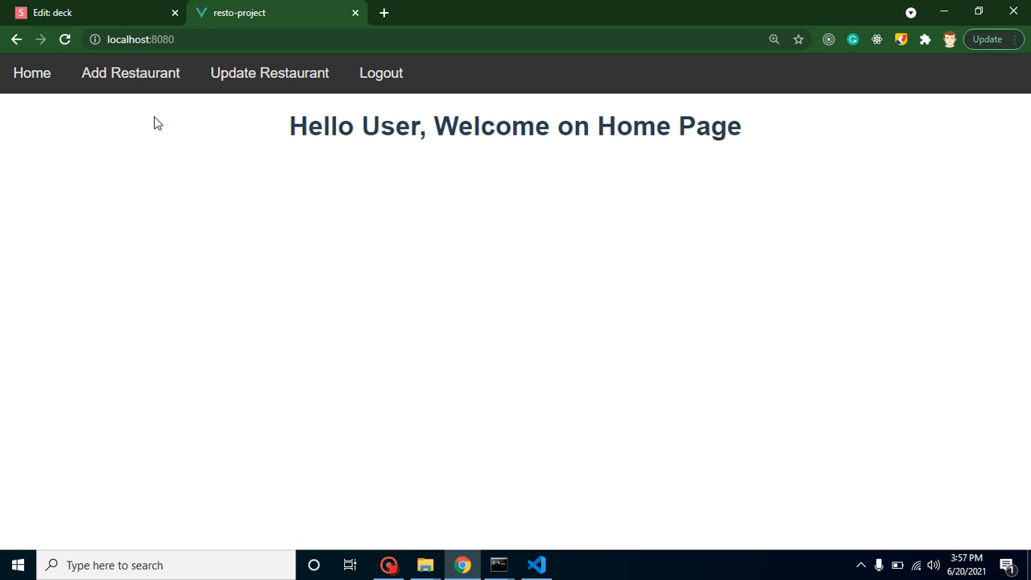
{"action": "mouse_move", "coordinate": [190, 209]}
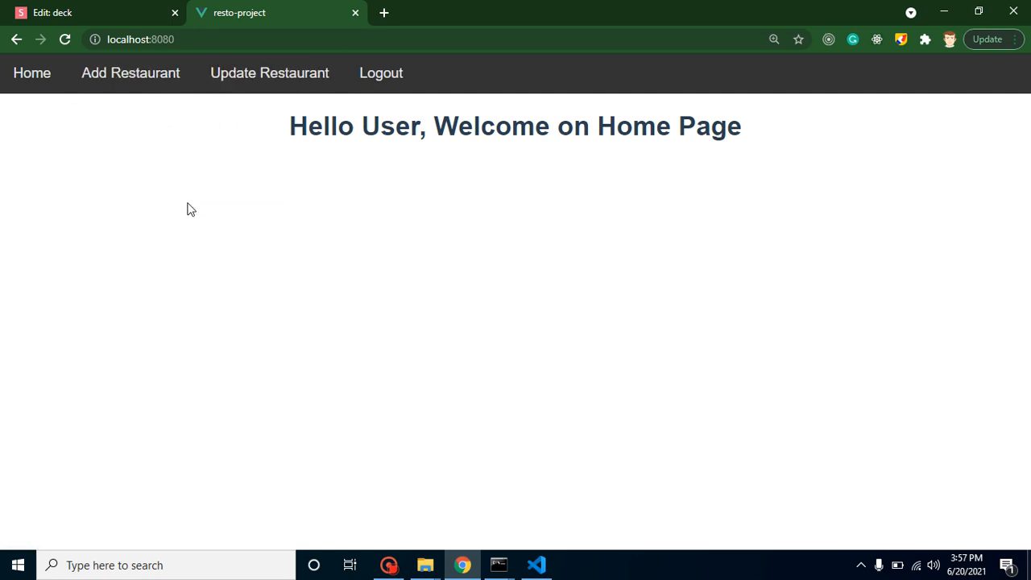
{"action": "left_click", "coordinate": [52, 13]}
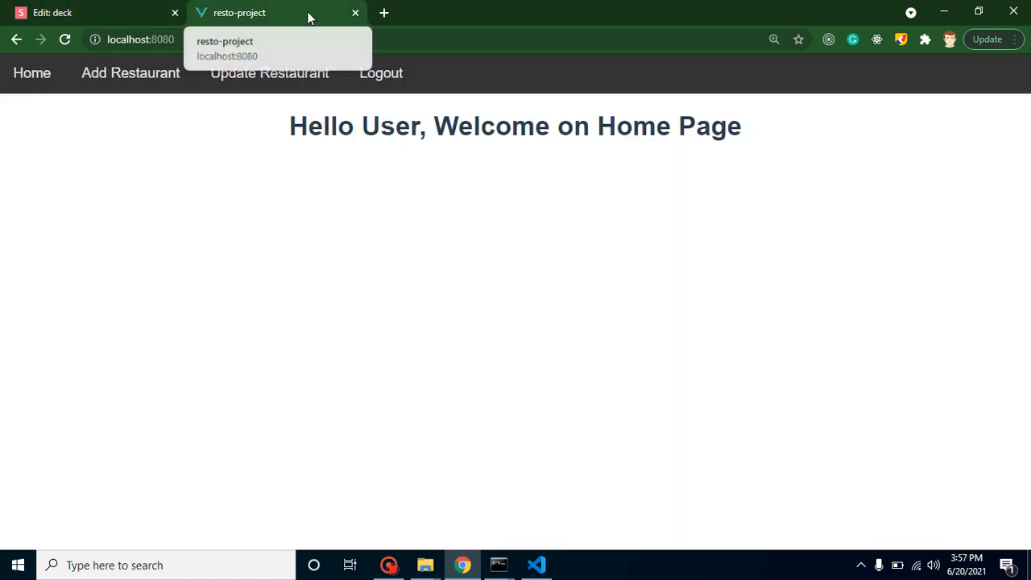
{"action": "mouse_move", "coordinate": [141, 121]}
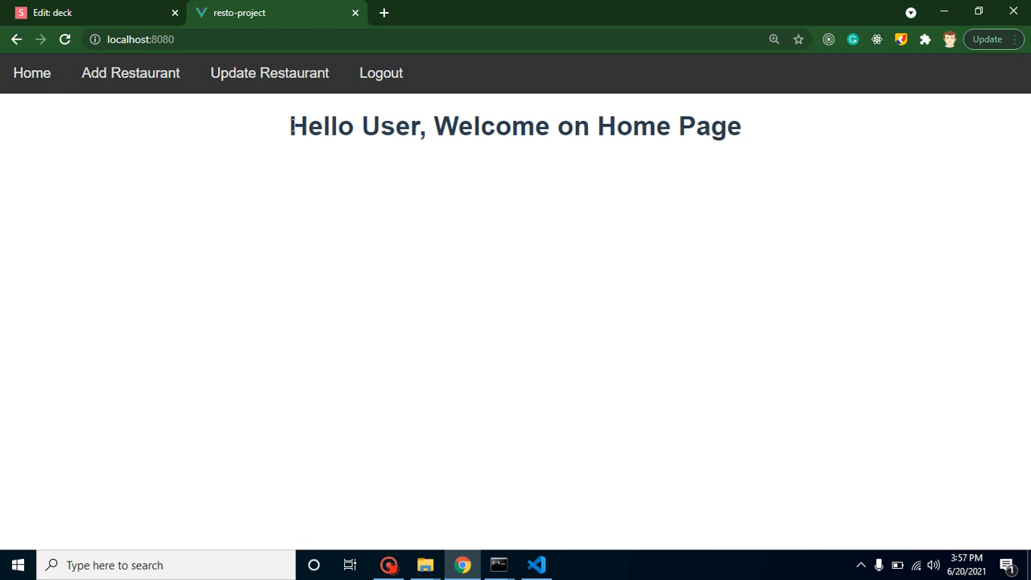
{"action": "mouse_move", "coordinate": [650, 152]}
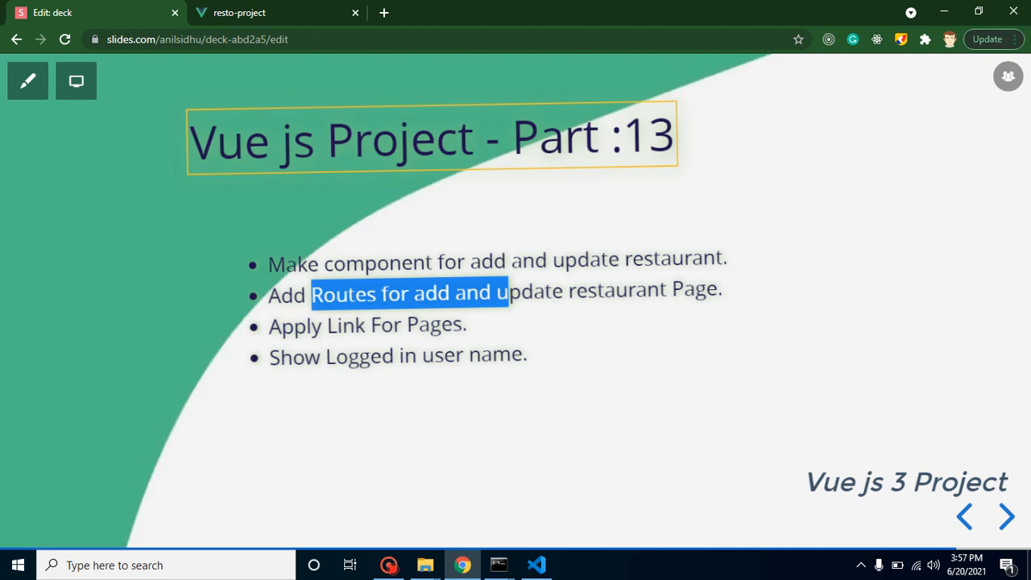
{"action": "left_click", "coordinate": [564, 457]}
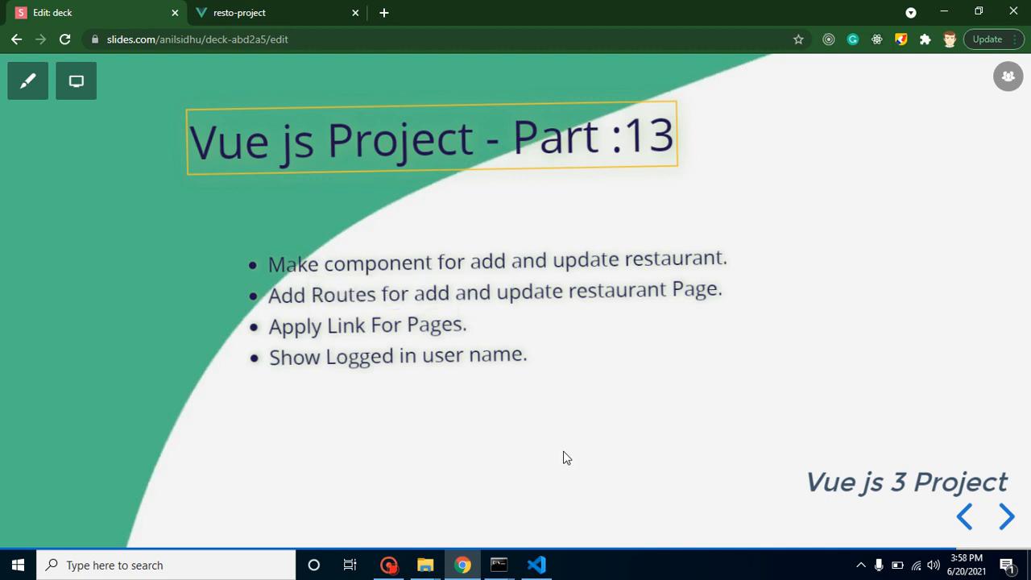
{"action": "left_click", "coordinate": [534, 563]}
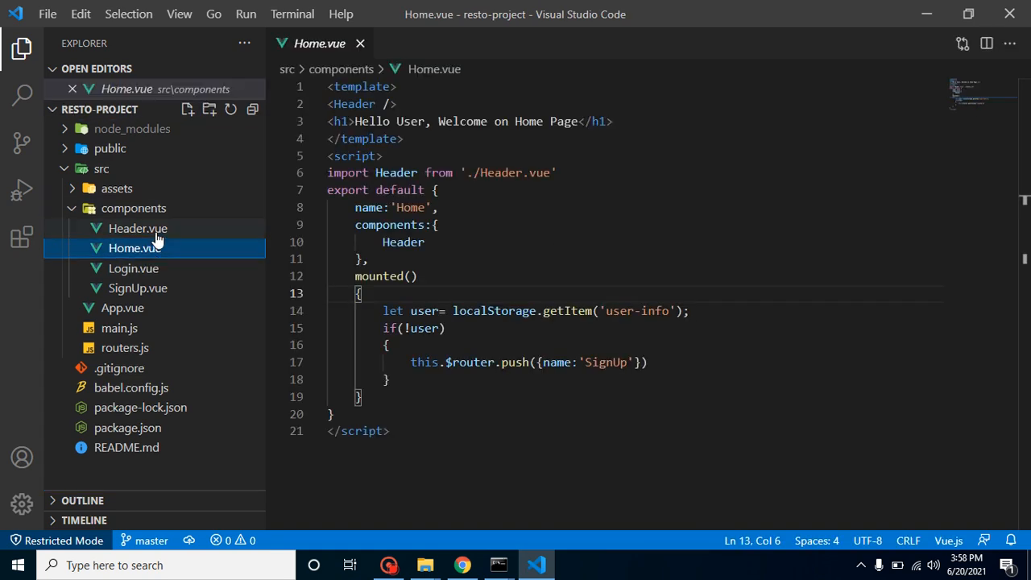
Duplicate Home.vue and rename the copy to Add.vue.
{"action": "left_click", "coordinate": [412, 275]}
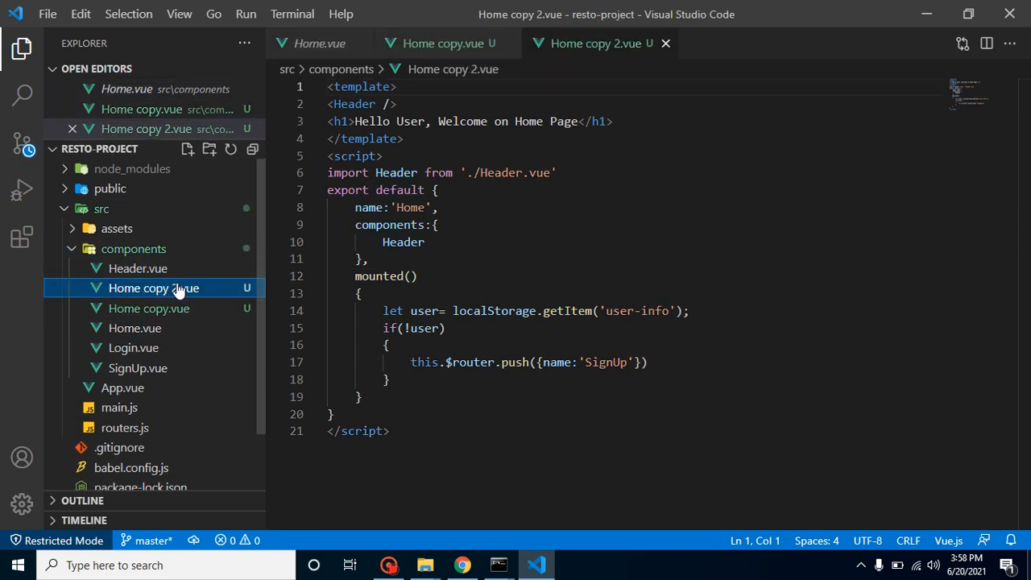
{"action": "right_click", "coordinate": [153, 287]}
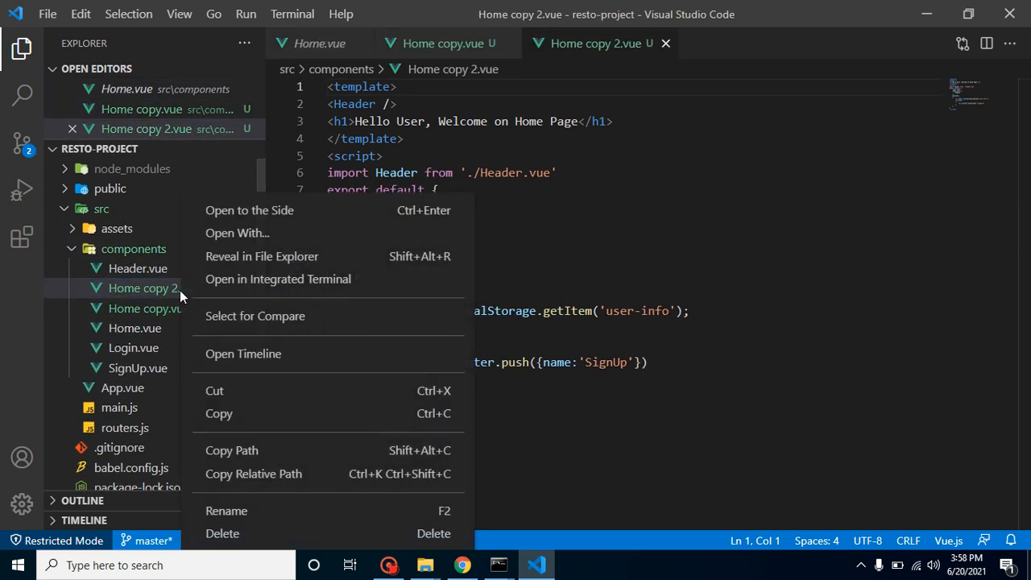
{"action": "left_click", "coordinate": [226, 510]}
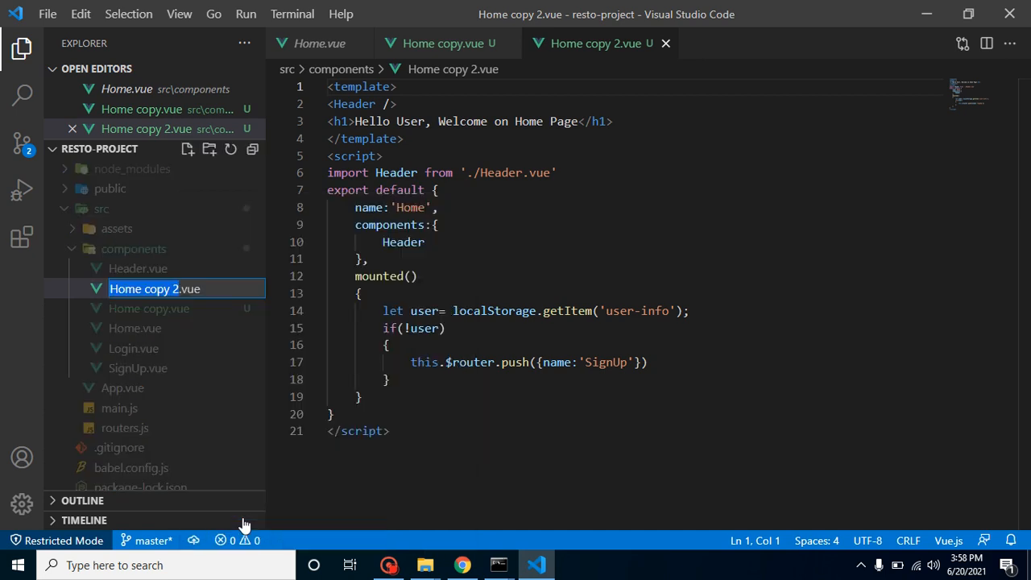
{"action": "type", "text": "Add.vue"}
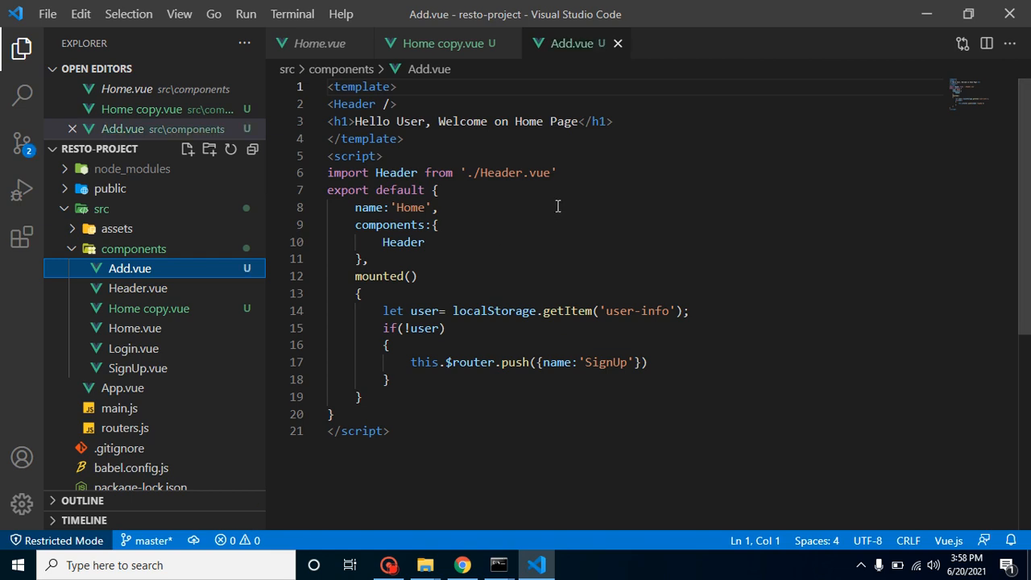
Set the component name to 'Add' and the heading to 'Welcome on Add Restaurant Page'.
{"action": "type", "text": "A"}
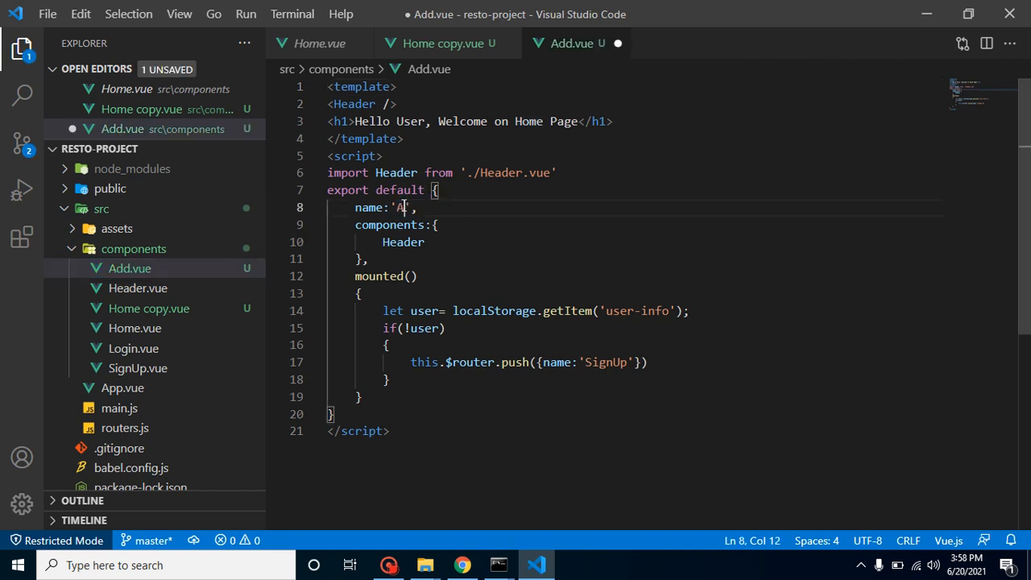
{"action": "type", "text": "dd"}
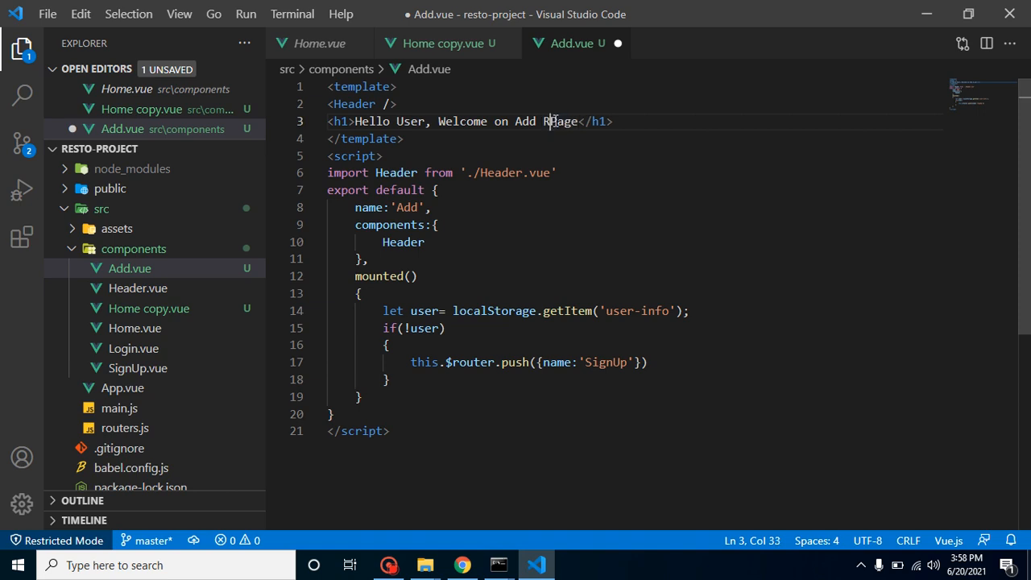
{"action": "type", "text": "estaurant"}
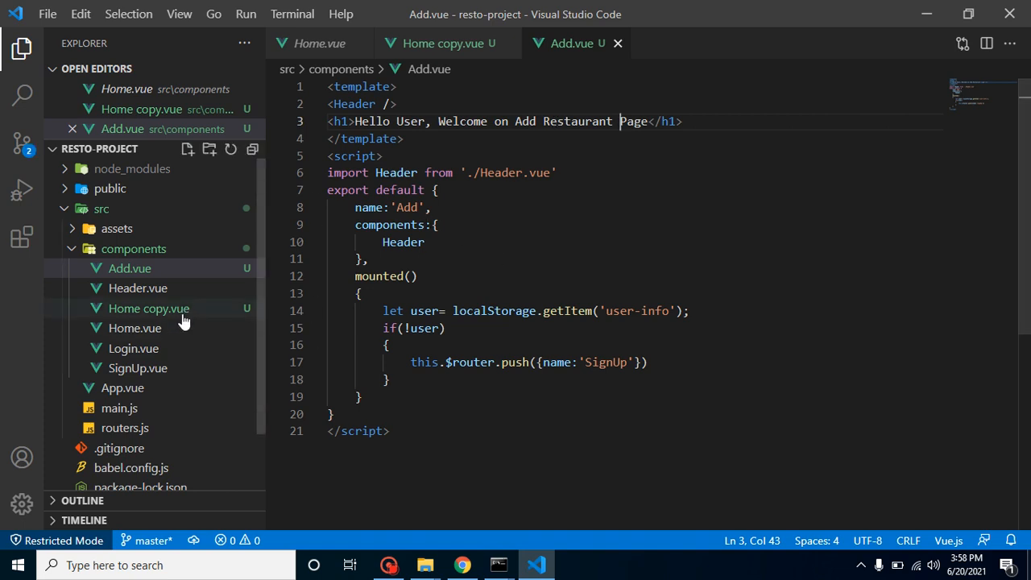
Rename the leftover Home copy to Update.vue.
{"action": "right_click", "coordinate": [148, 309]}
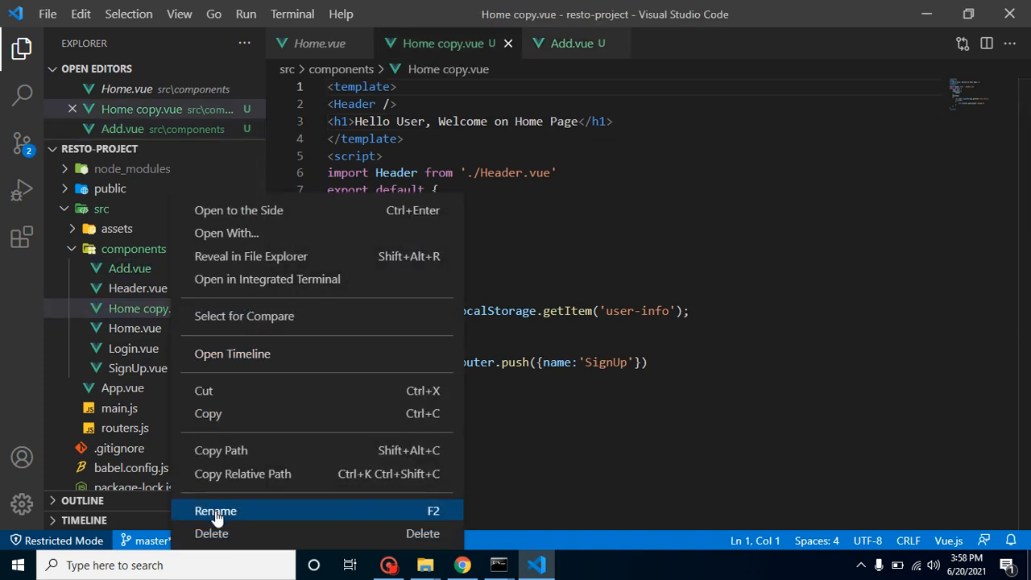
{"action": "left_click", "coordinate": [216, 511]}
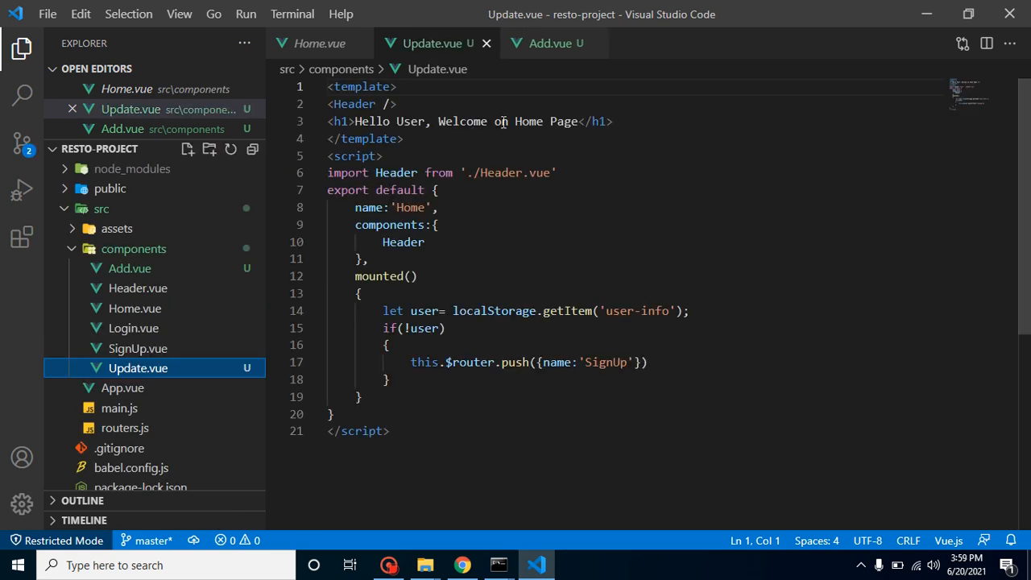
{"action": "type", "text": "Update r"}
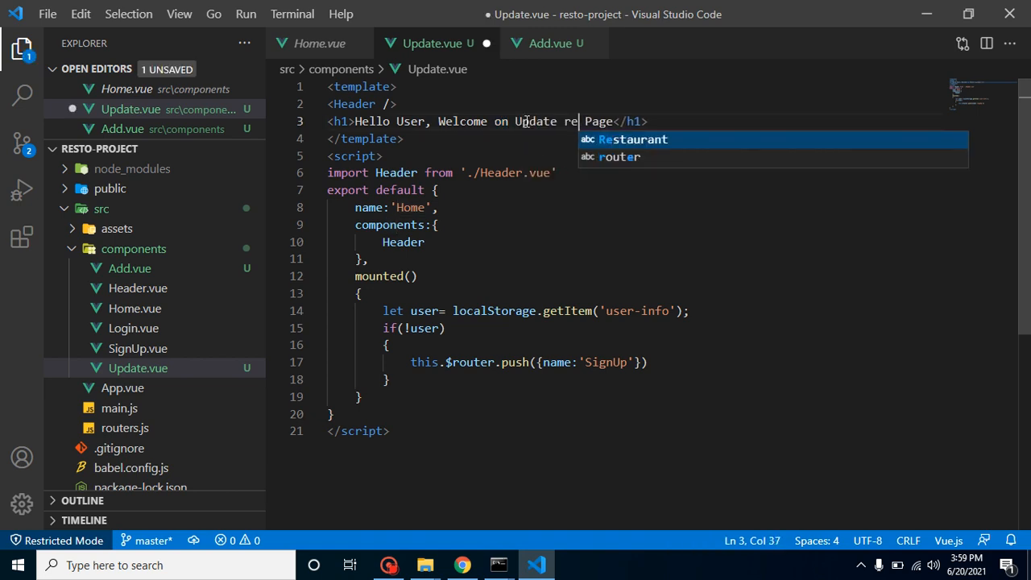
Make the heading 'Welcome on Update restaurant Page' and the component name 'Update'.
{"action": "type", "text": "sta"}
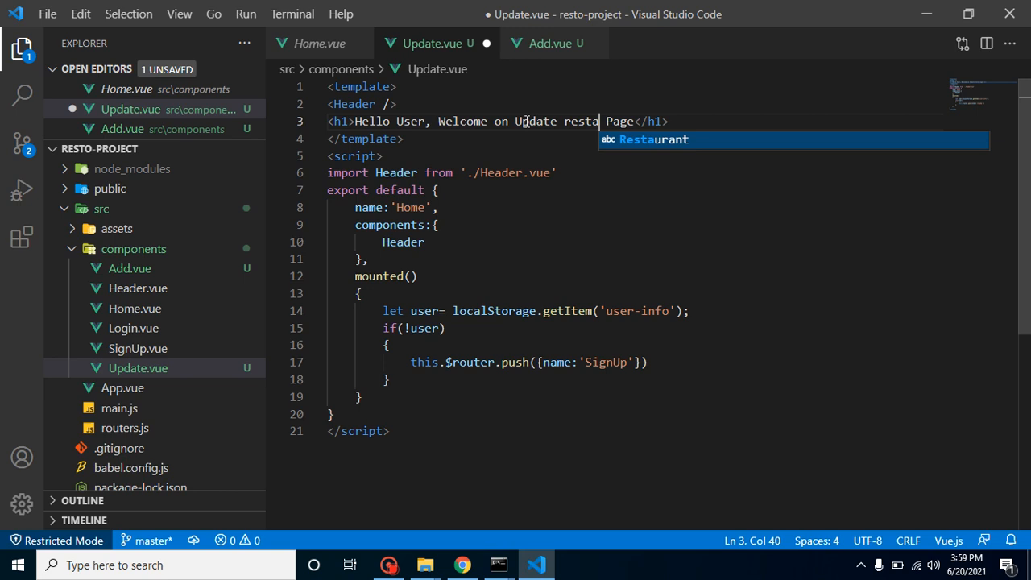
{"action": "type", "text": "urant"}
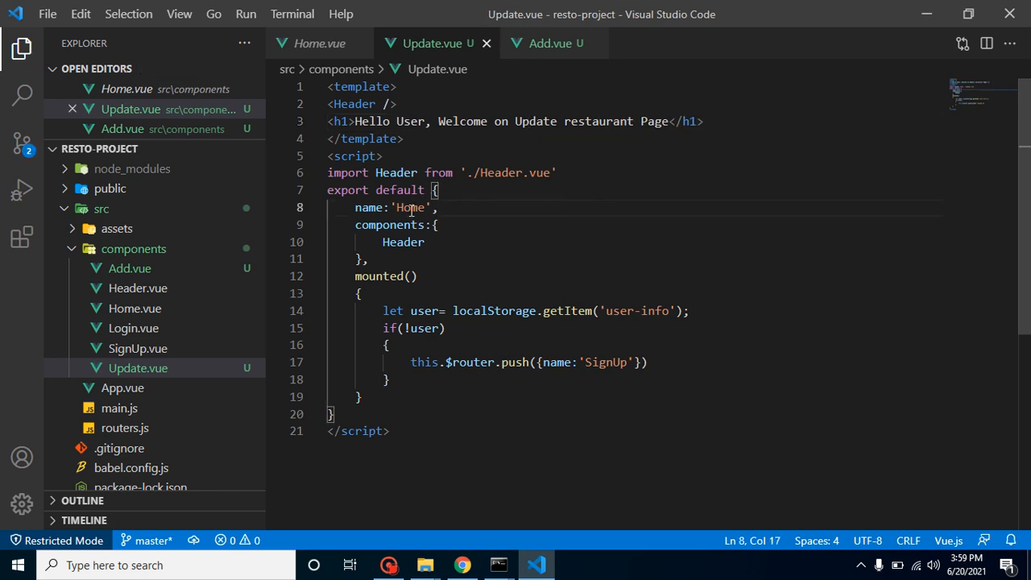
{"action": "type", "text": "U"}
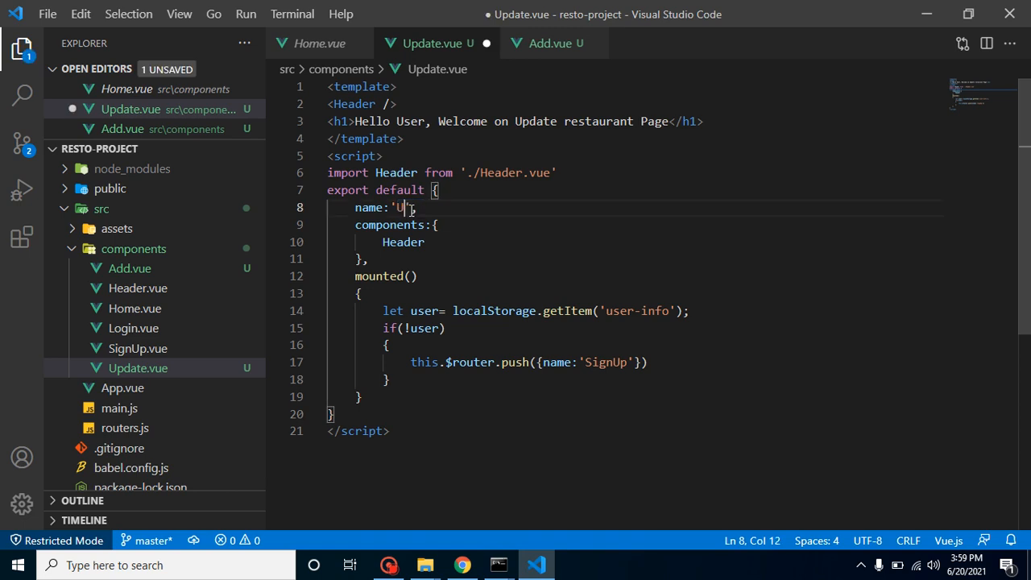
{"action": "type", "text": "pdate"}
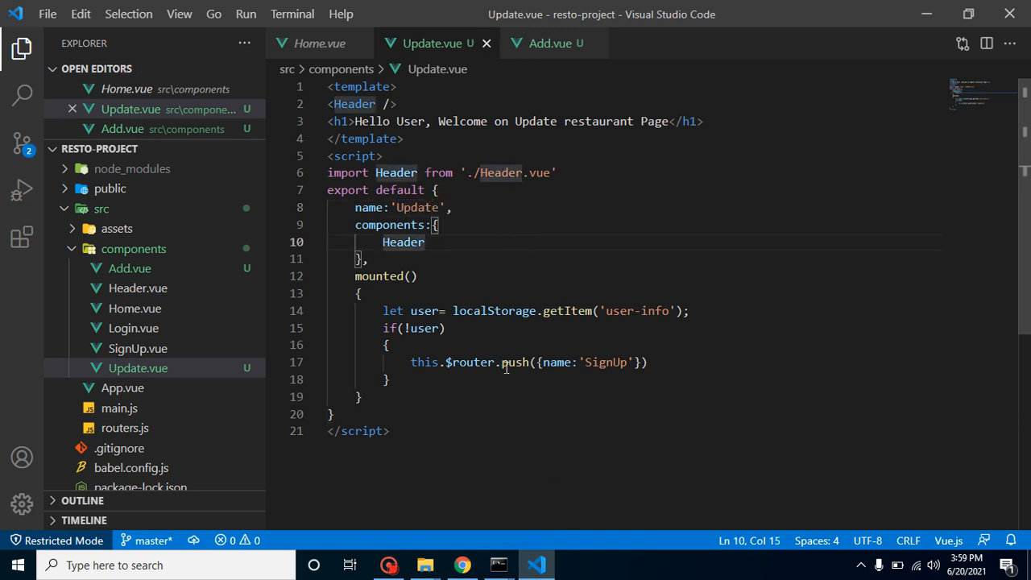
{"action": "scroll", "scroll_direction": "down", "scroll_amount": 3}
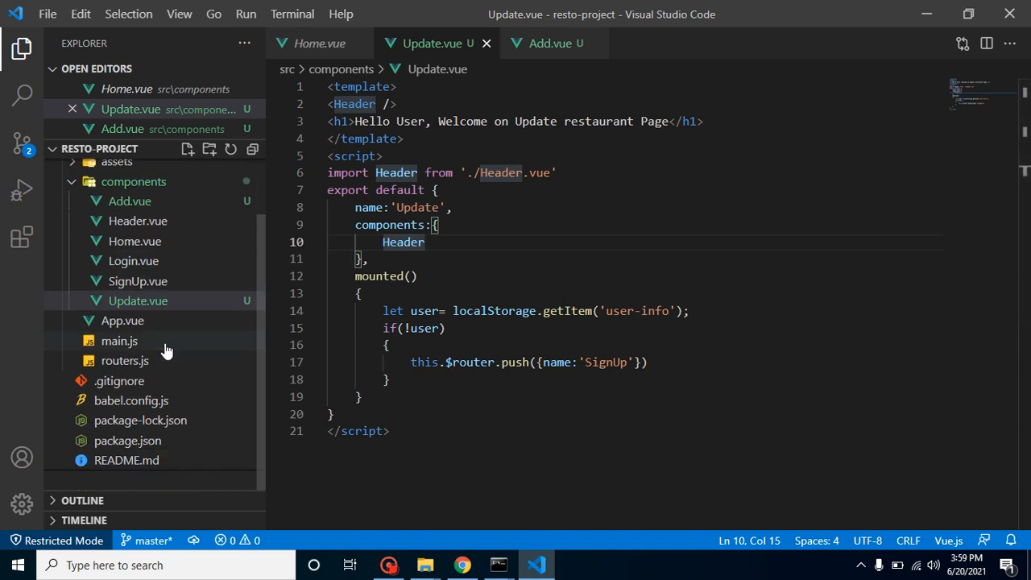
{"action": "mouse_move", "coordinate": [125, 360]}
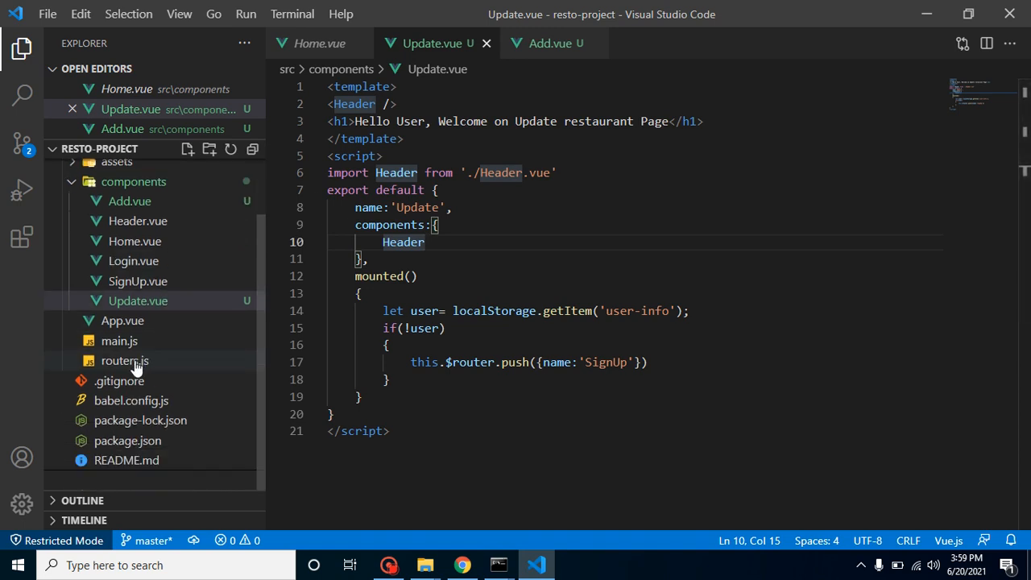
Duplicate the Login import in routers.js and turn the copies into Add and Update component imports.
{"action": "left_click", "coordinate": [125, 361]}
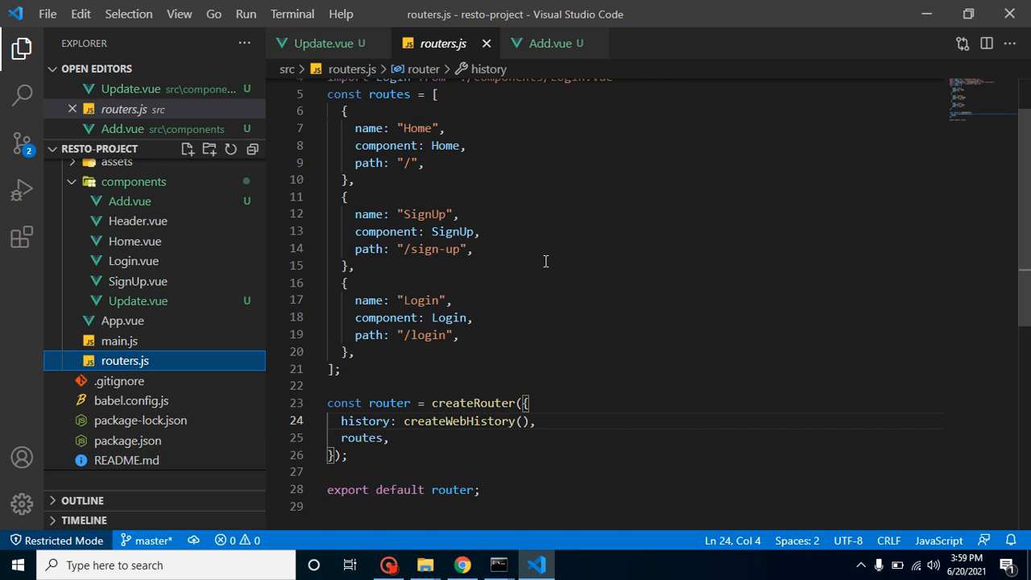
{"action": "mouse_move", "coordinate": [434, 335]}
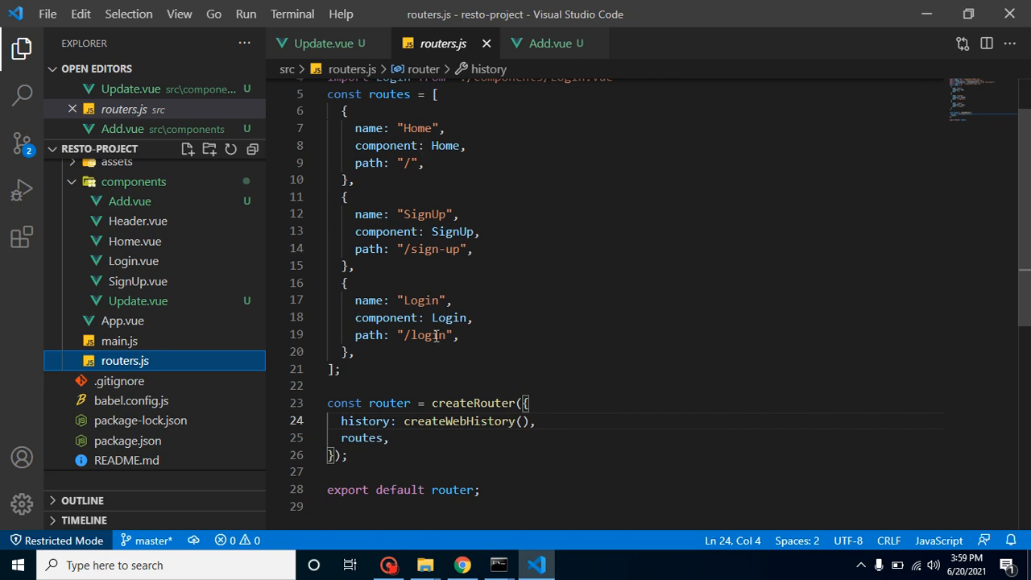
{"action": "scroll", "scroll_direction": "up", "scroll_amount": 3}
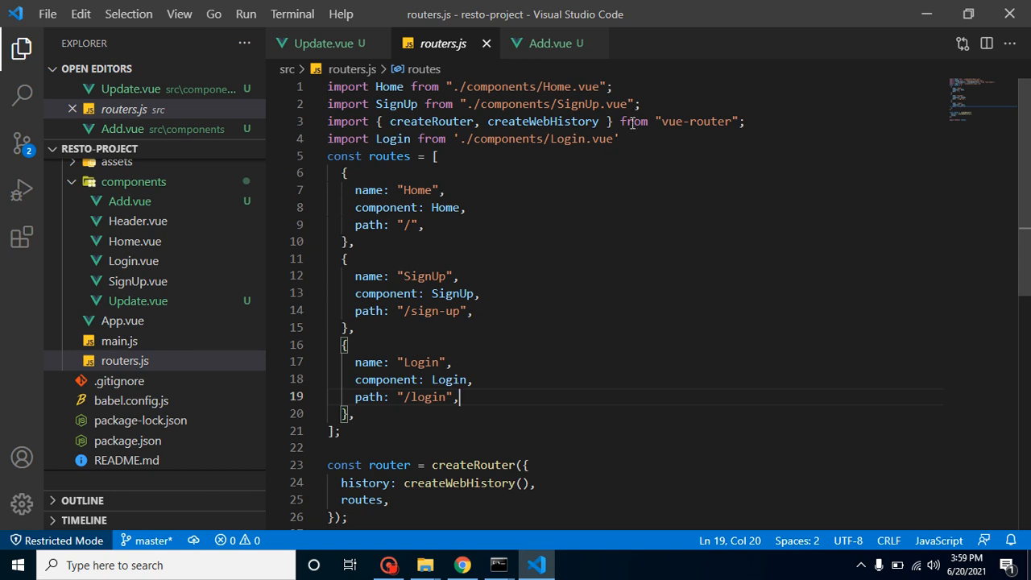
{"action": "key", "text": "Enter"}
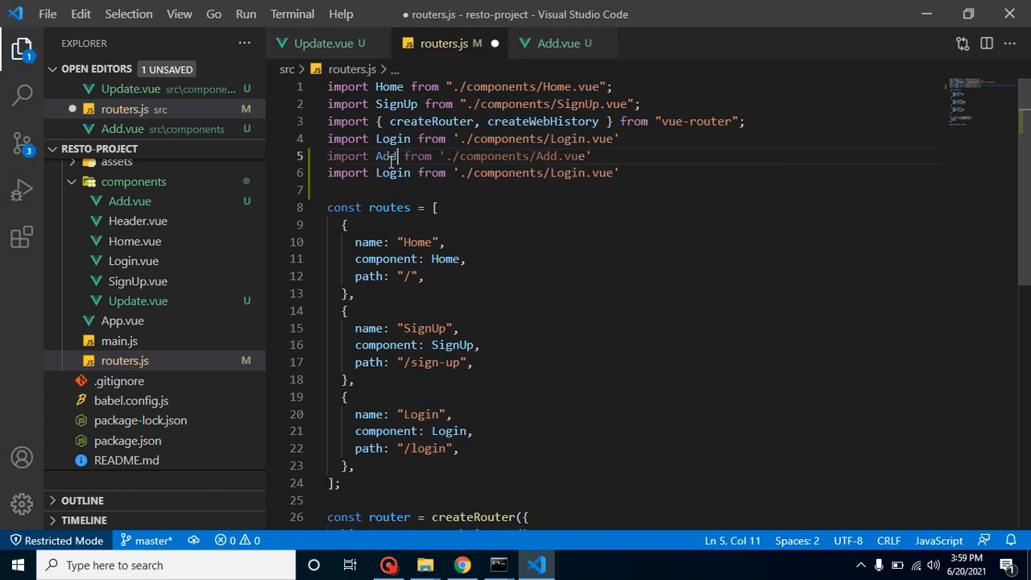
{"action": "double_click", "coordinate": [566, 172]}
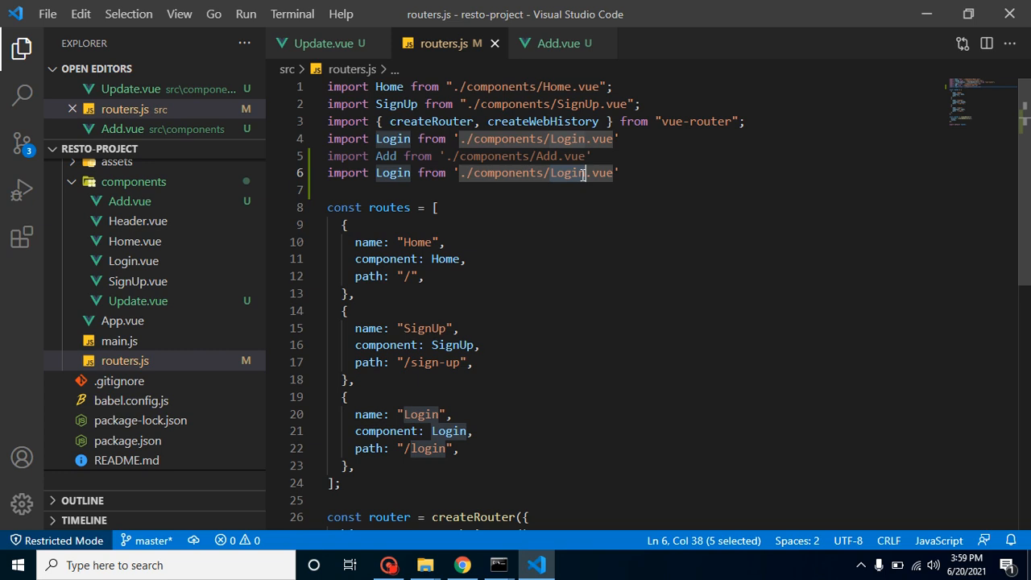
{"action": "type", "text": "Update"}
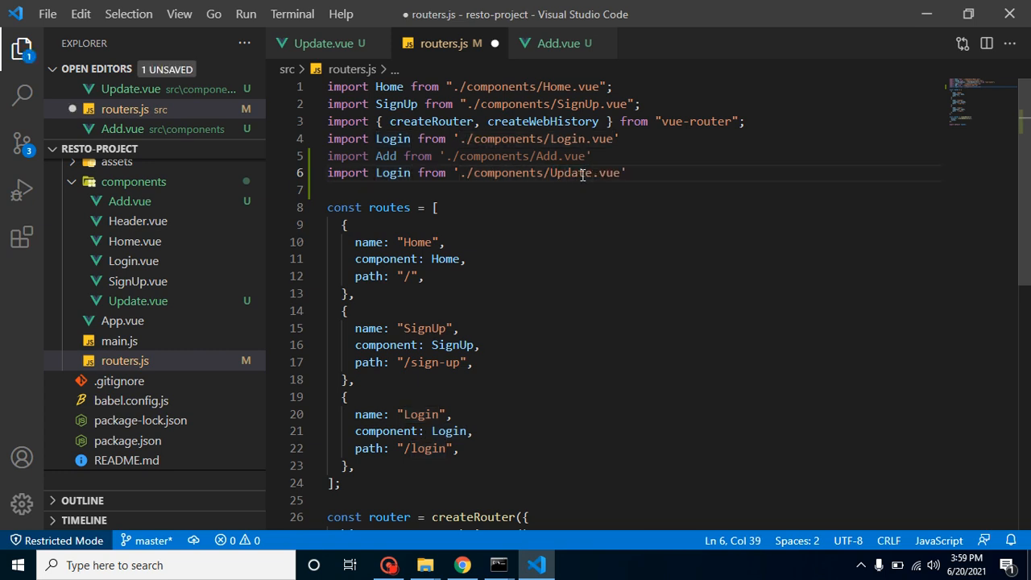
{"action": "double_click", "coordinate": [393, 172]}
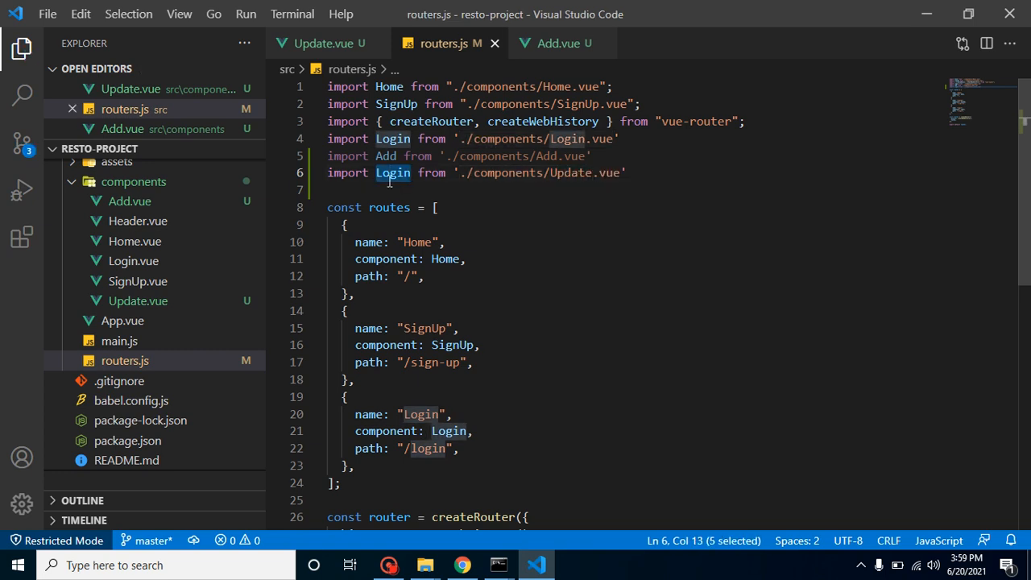
{"action": "type", "text": "Update"}
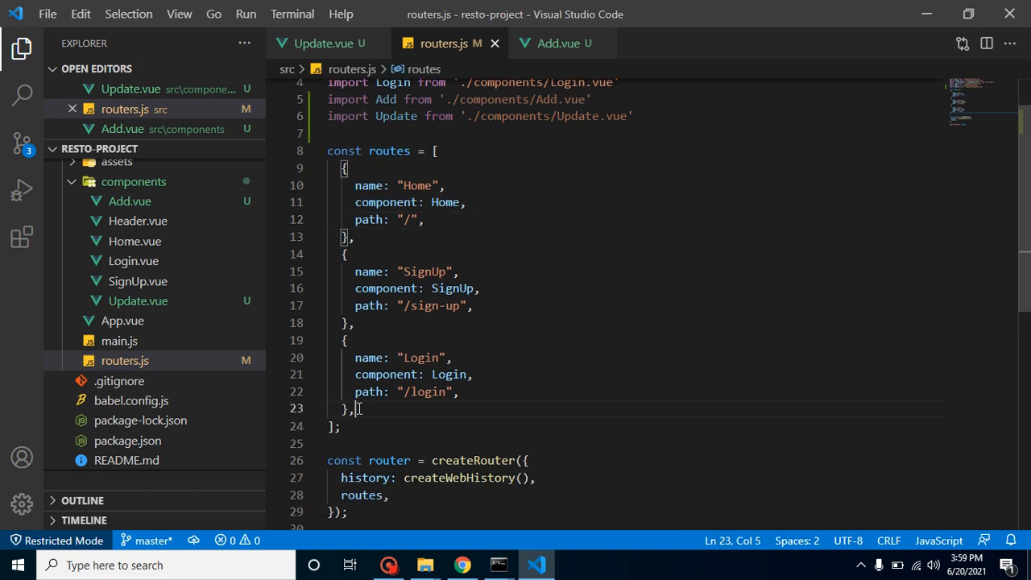
Copy the Login route object and make one copy the Add route with component Add and path /add.
{"action": "left_click", "coordinate": [347, 338]}
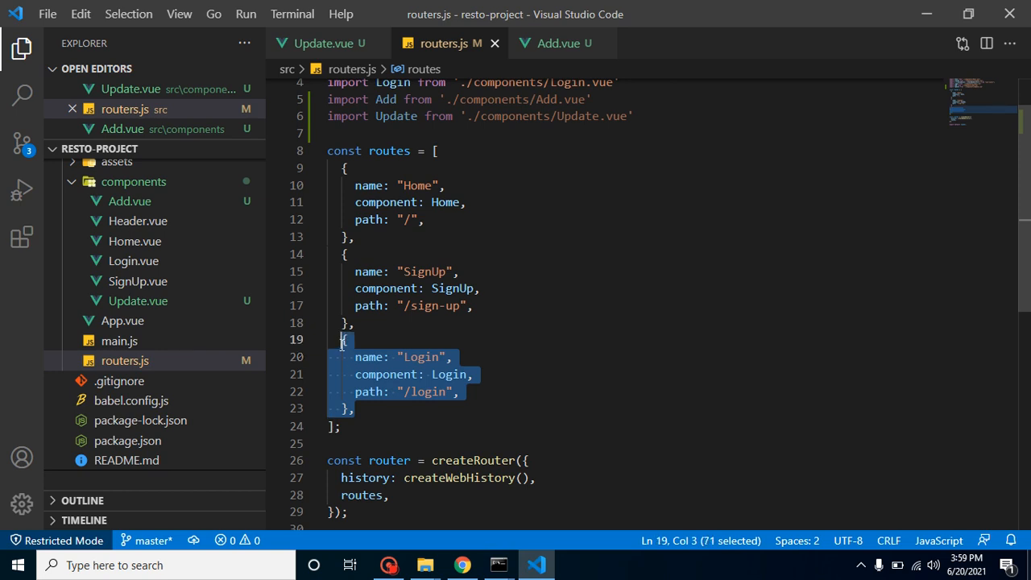
{"action": "left_click", "coordinate": [370, 414]}
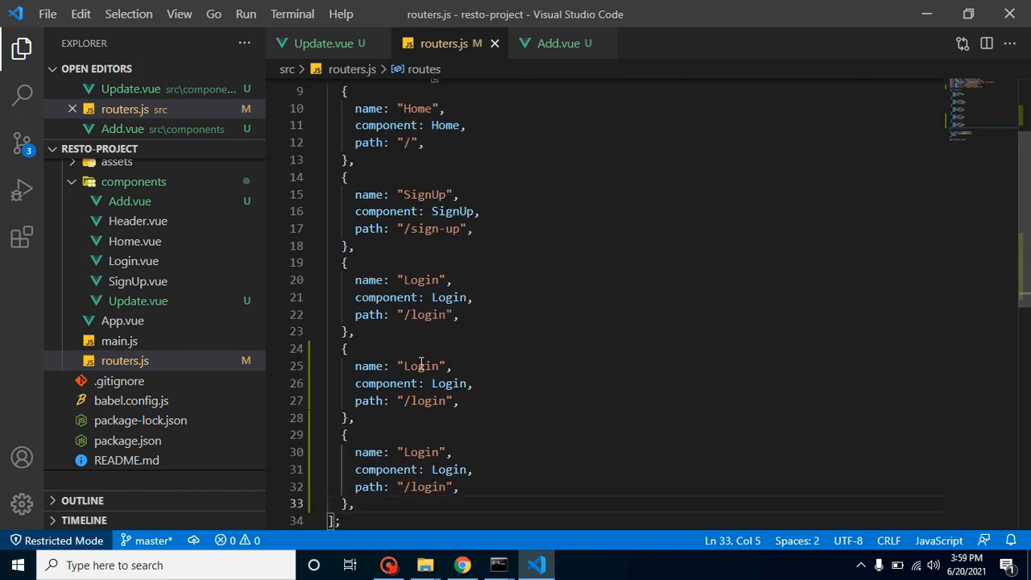
{"action": "type", "text": "Add"}
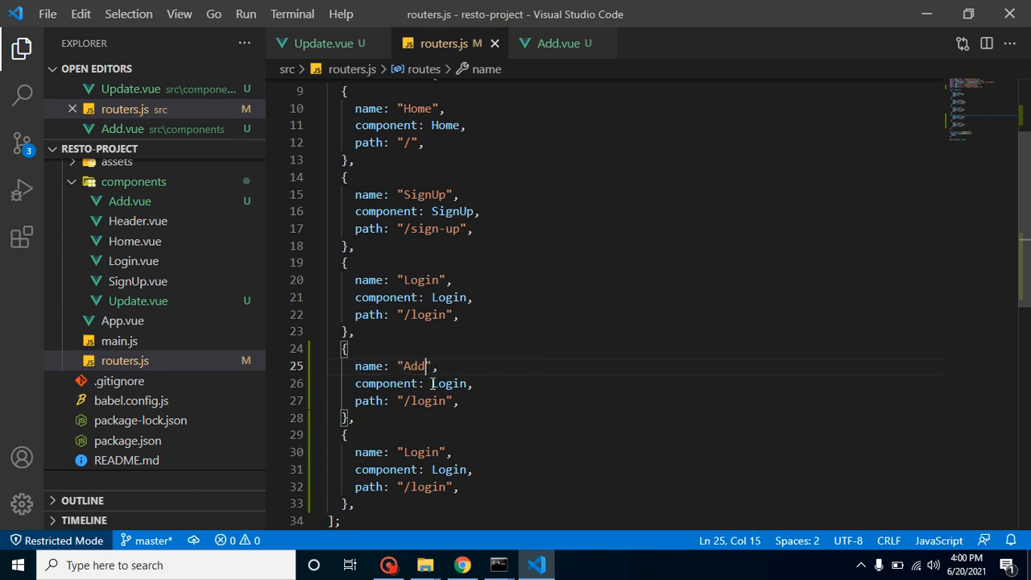
{"action": "type", "text": "A"}
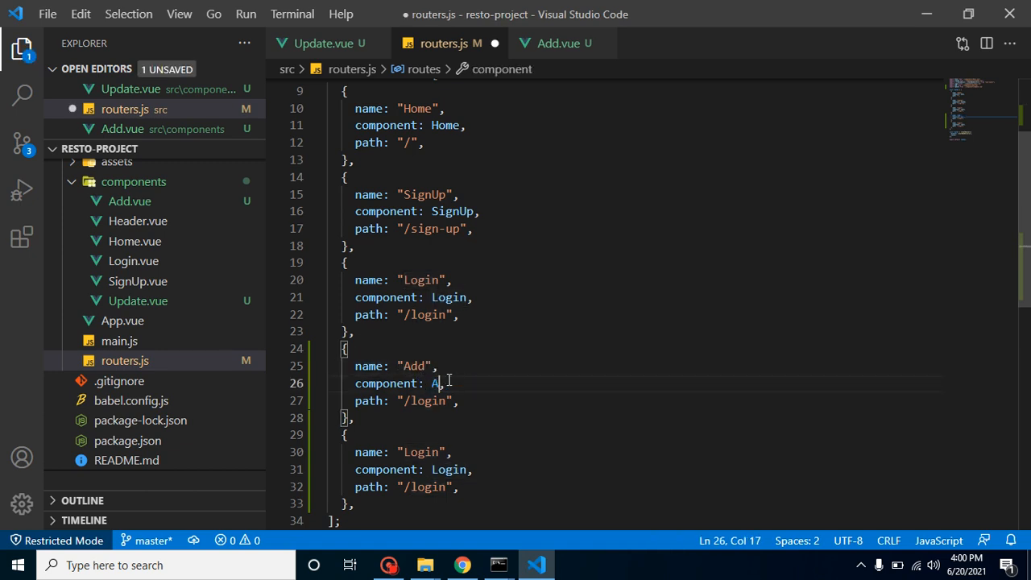
{"action": "type", "text": "dd"}
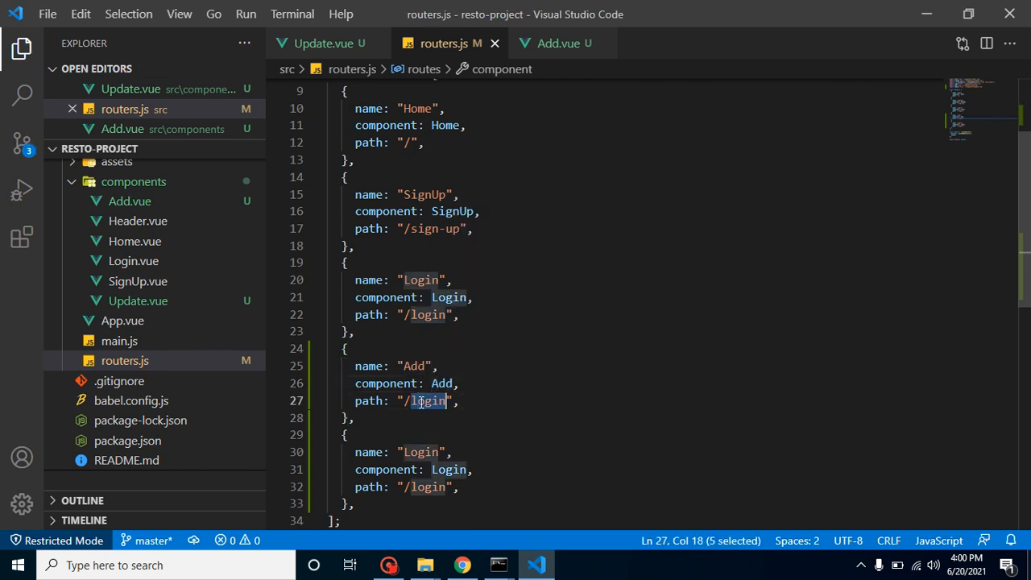
{"action": "type", "text": "add"}
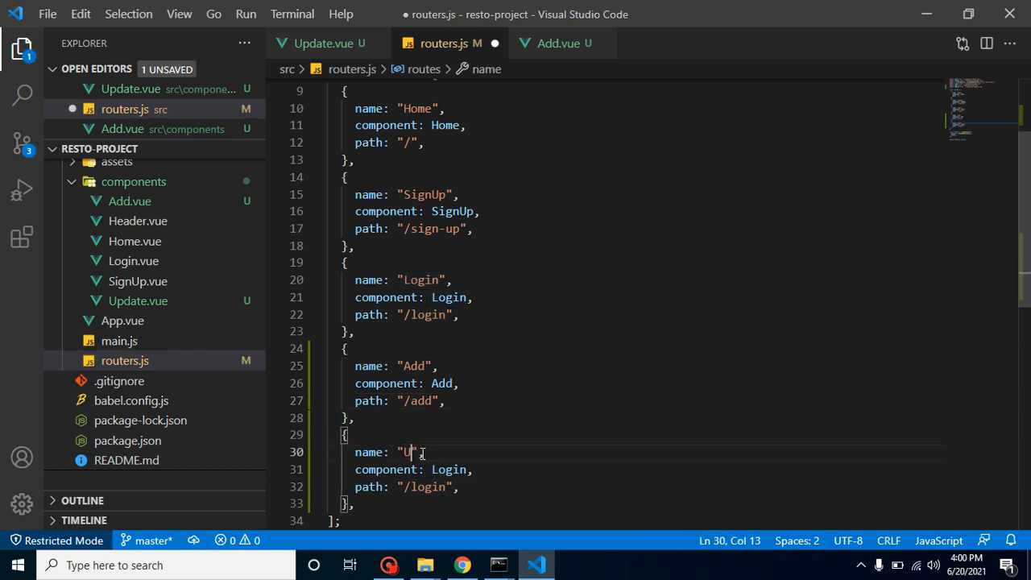
Make the other copy the Update route with component Update and path /update, then save.
{"action": "type", "text": "pdate"}
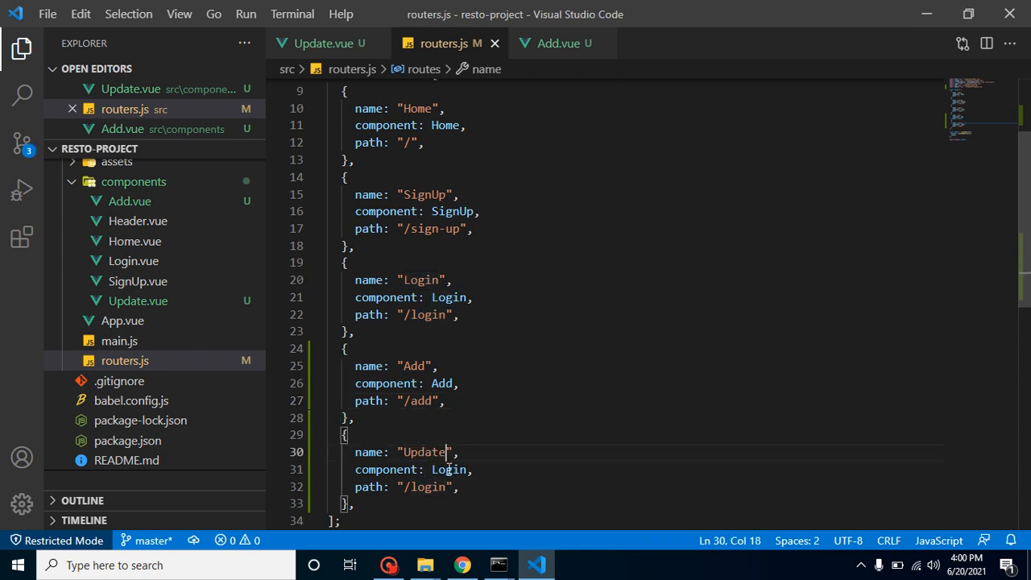
{"action": "double_click", "coordinate": [448, 468]}
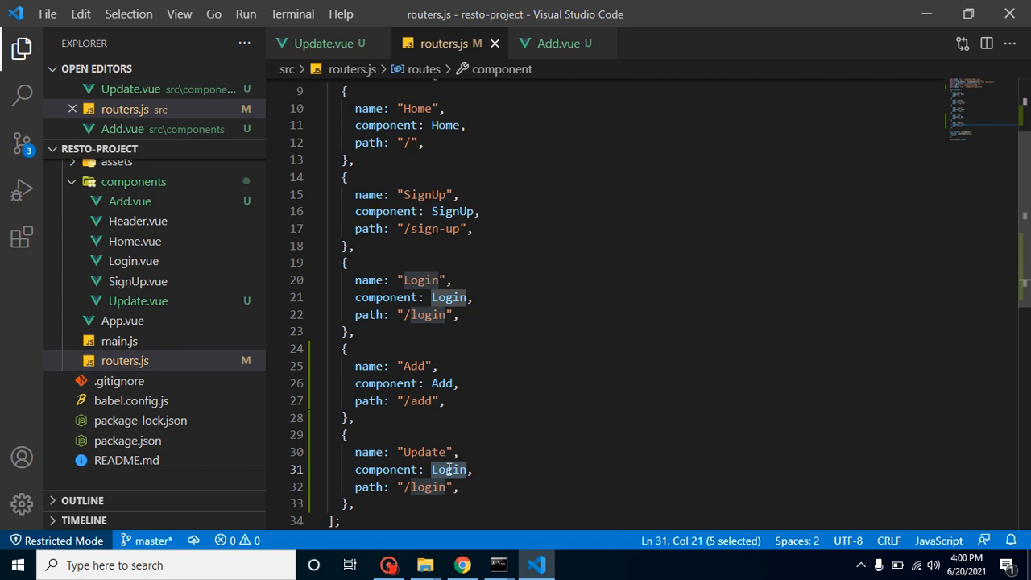
{"action": "type", "text": "Update"}
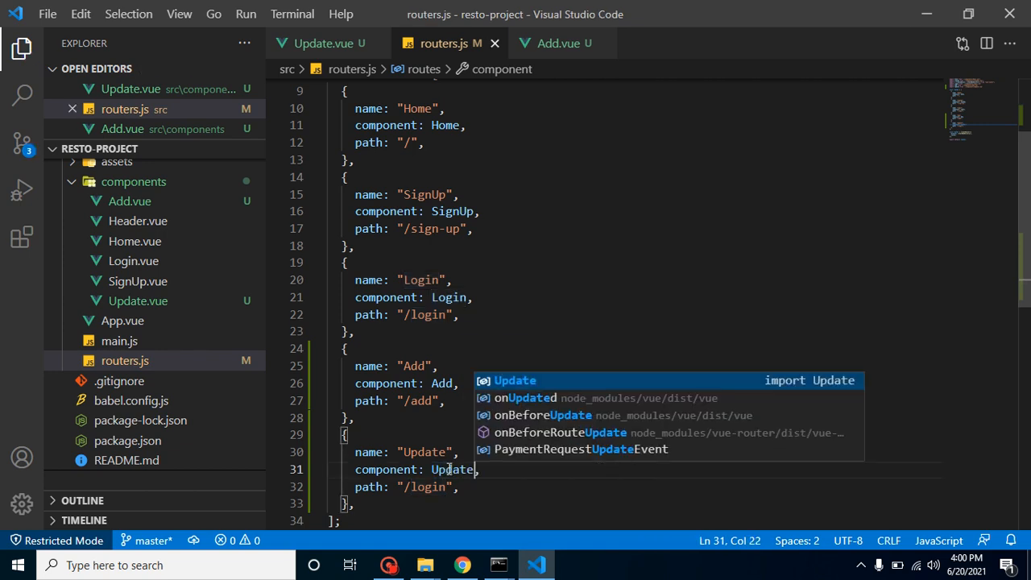
{"action": "left_click", "coordinate": [516, 380]}
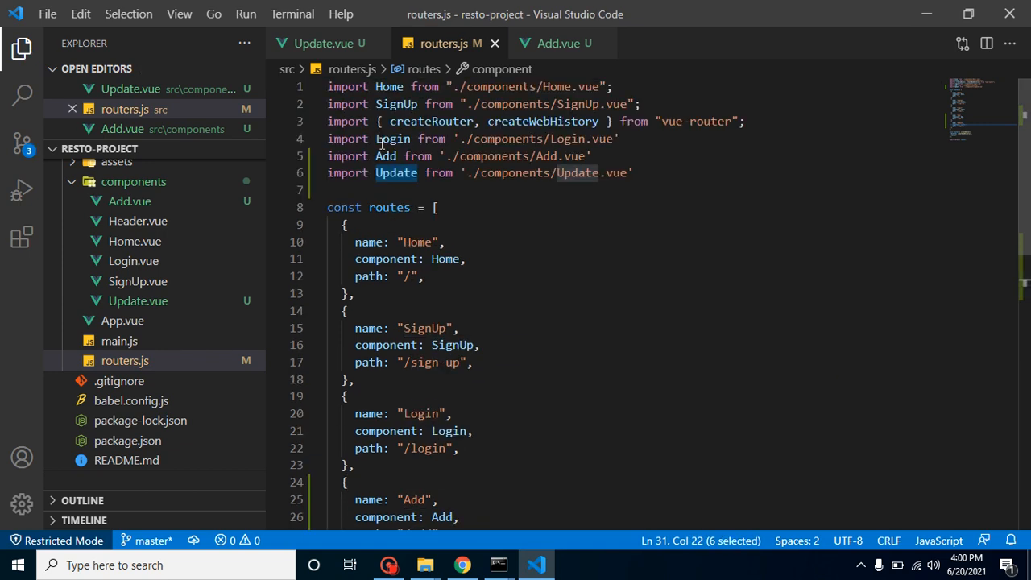
{"action": "scroll", "scroll_direction": "down", "scroll_amount": 3}
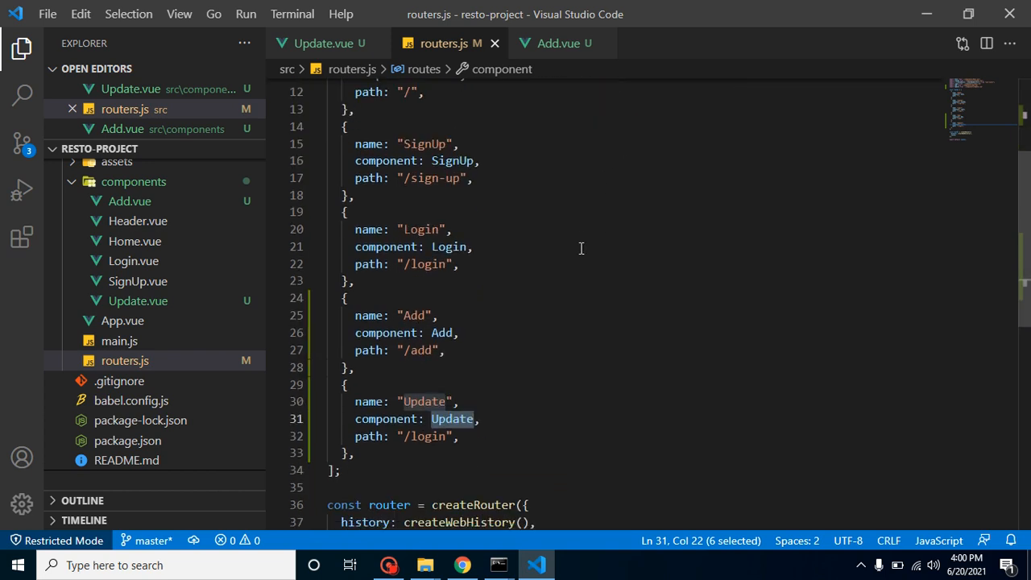
{"action": "type", "text": "up"}
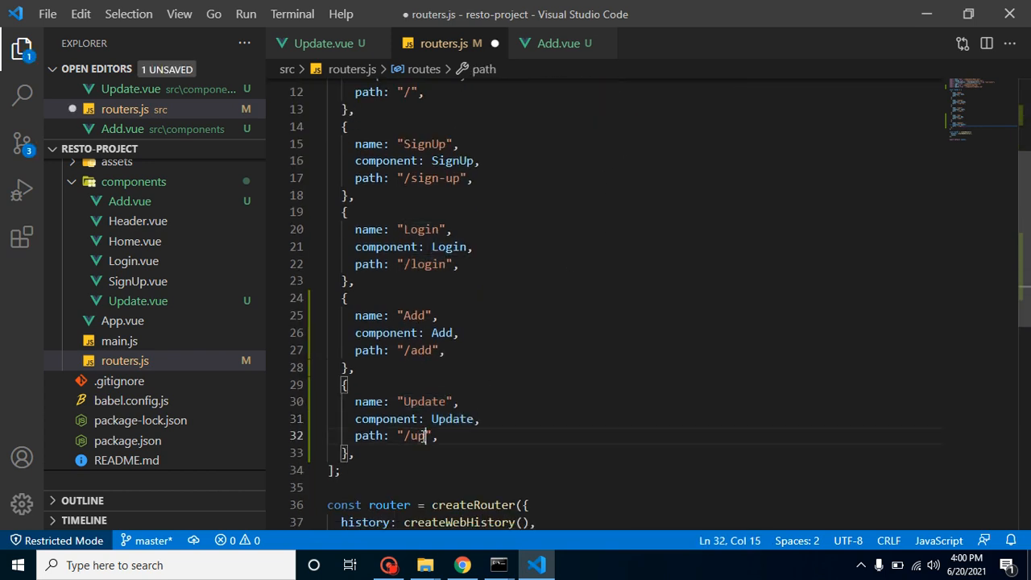
{"action": "type", "text": "date"}
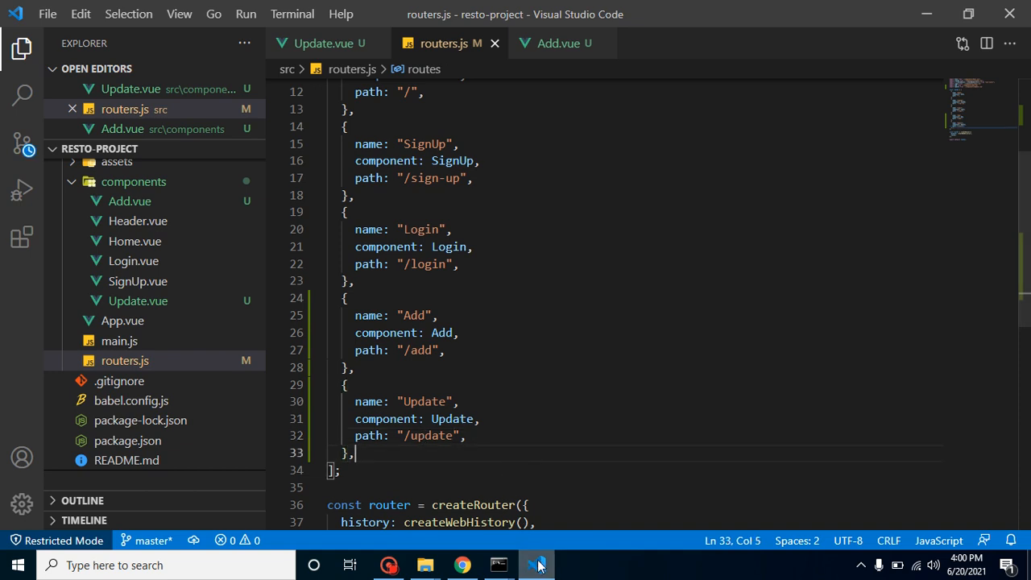
{"action": "left_click", "coordinate": [460, 564]}
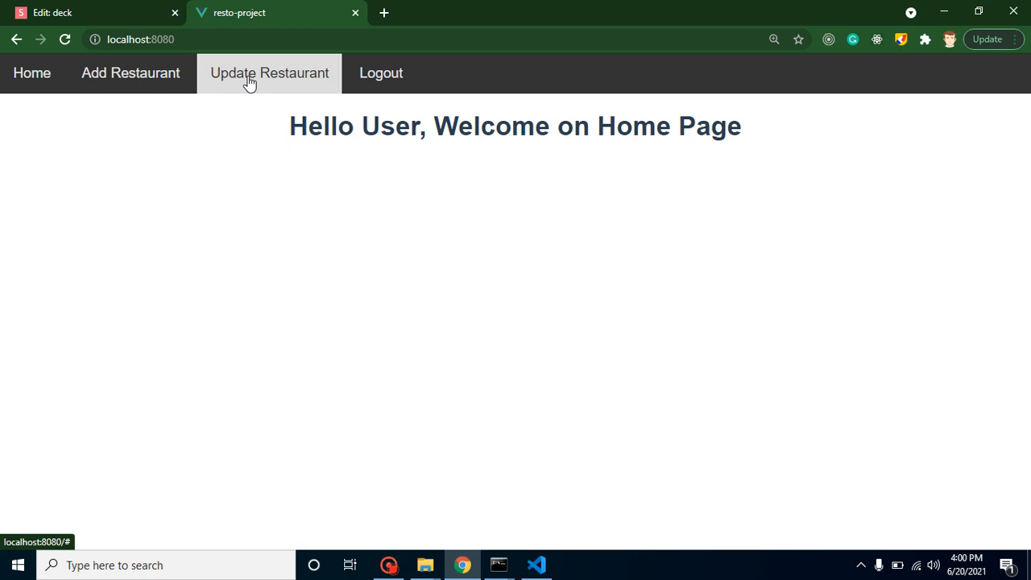
{"action": "mouse_move", "coordinate": [129, 73]}
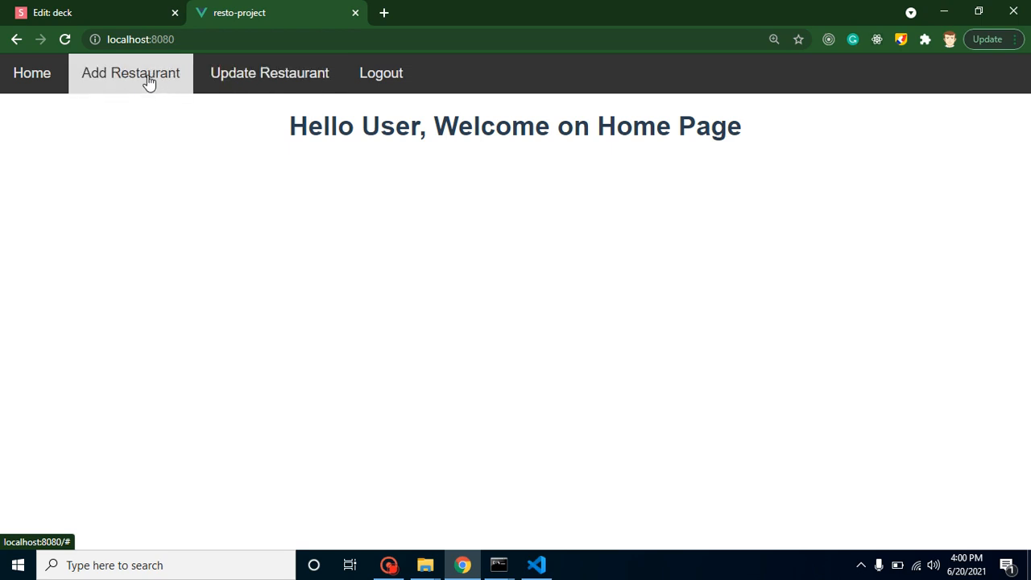
{"action": "mouse_move", "coordinate": [209, 39]}
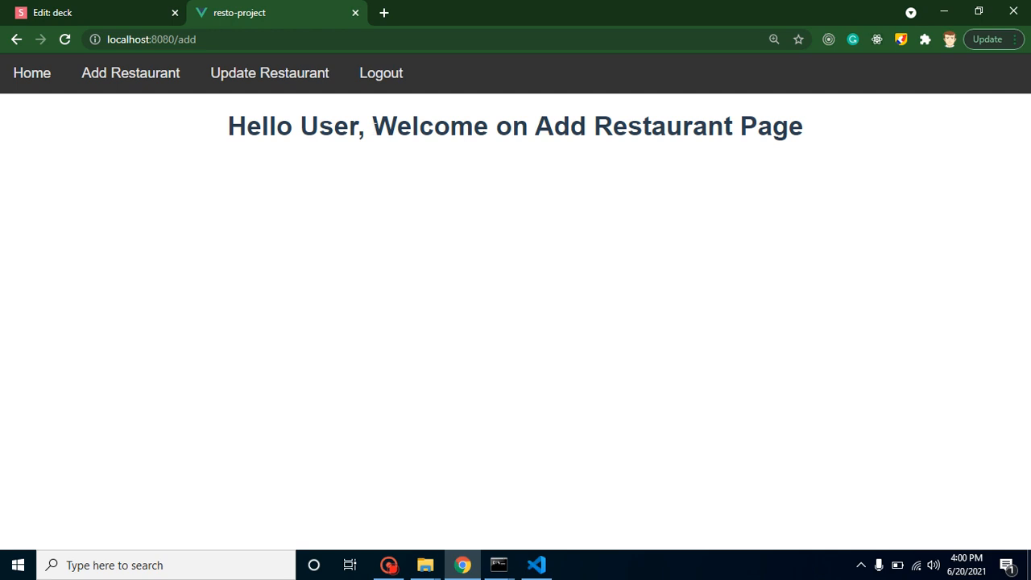
{"action": "mouse_move", "coordinate": [269, 72]}
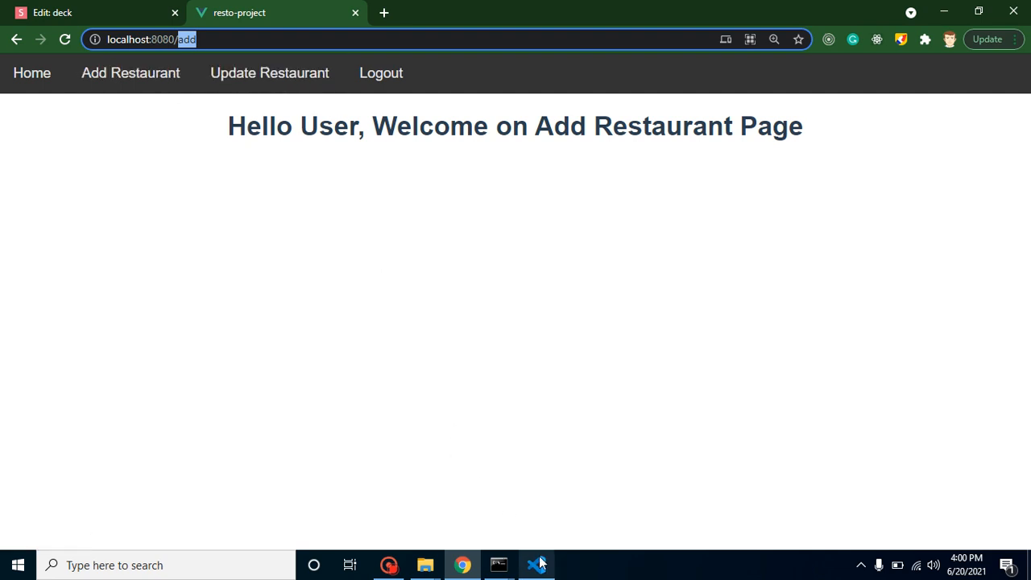
Check the Add Restaurant page at /add, then return to Header.vue in the editor.
{"action": "left_click", "coordinate": [537, 564]}
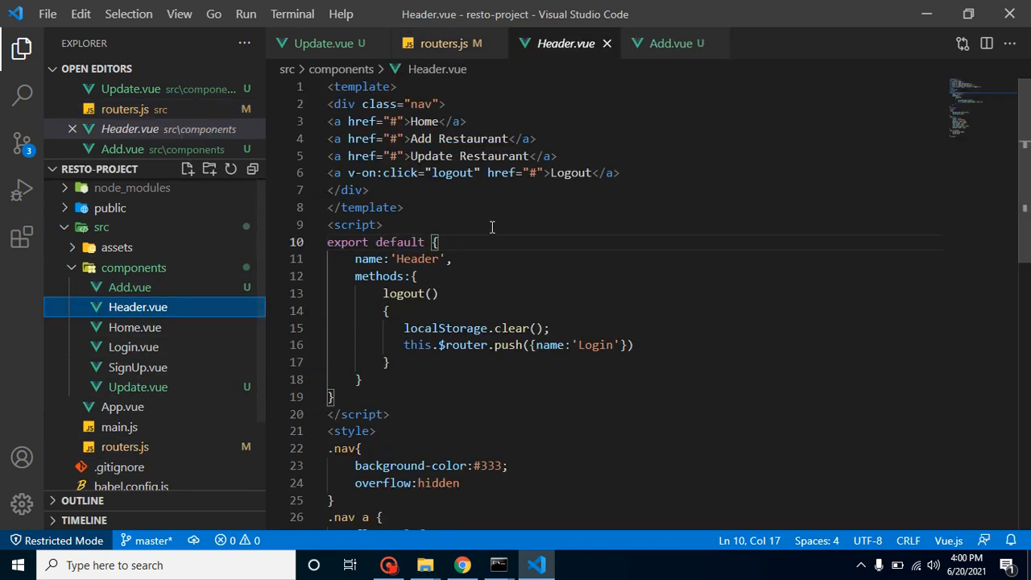
Change the Home, Add Restaurant and Update Restaurant anchors into <router-link> tags.
{"action": "left_click", "coordinate": [342, 157]}
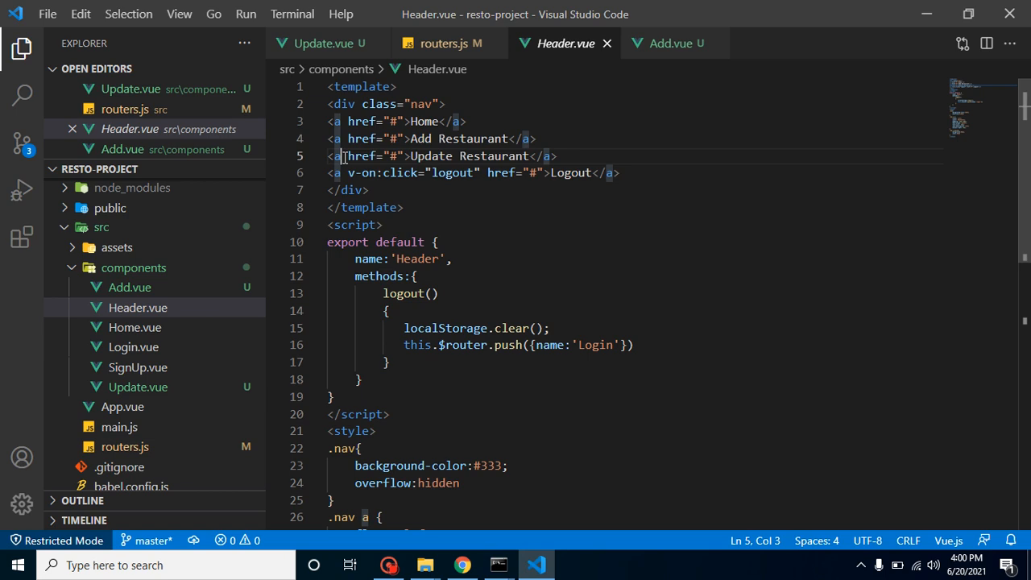
{"action": "type", "text": "router-"}
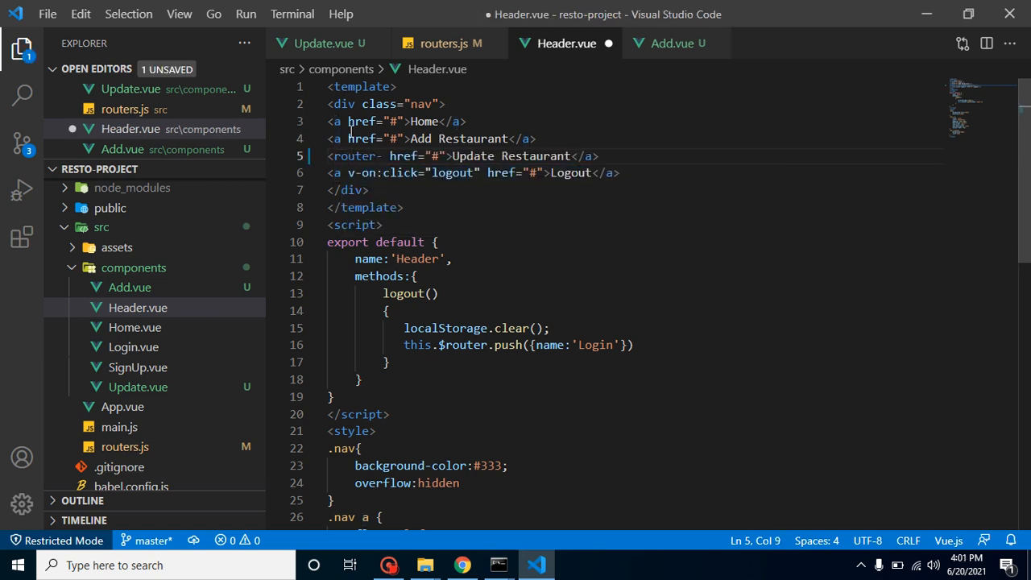
{"action": "type", "text": "link"}
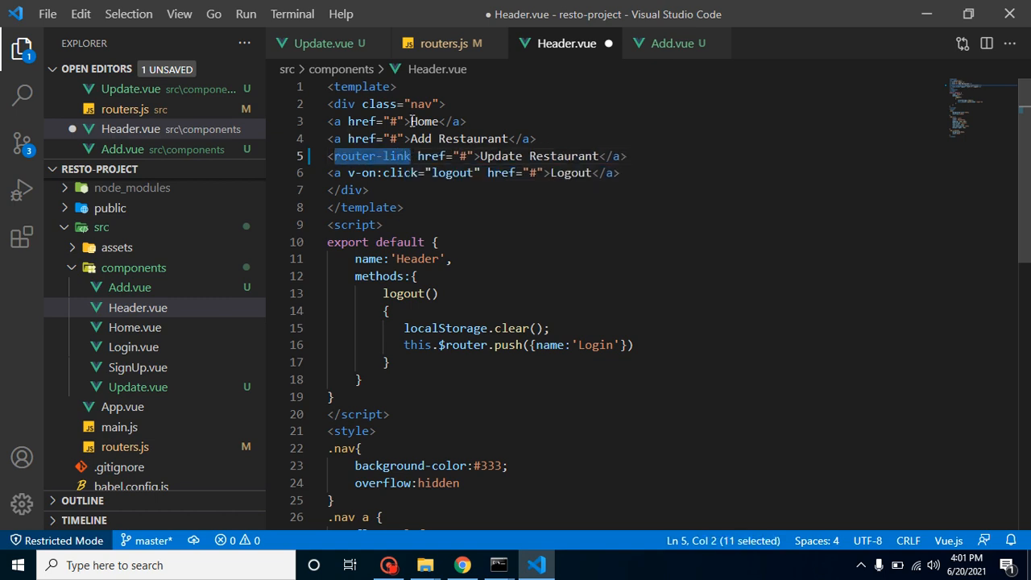
{"action": "left_click", "coordinate": [619, 157]}
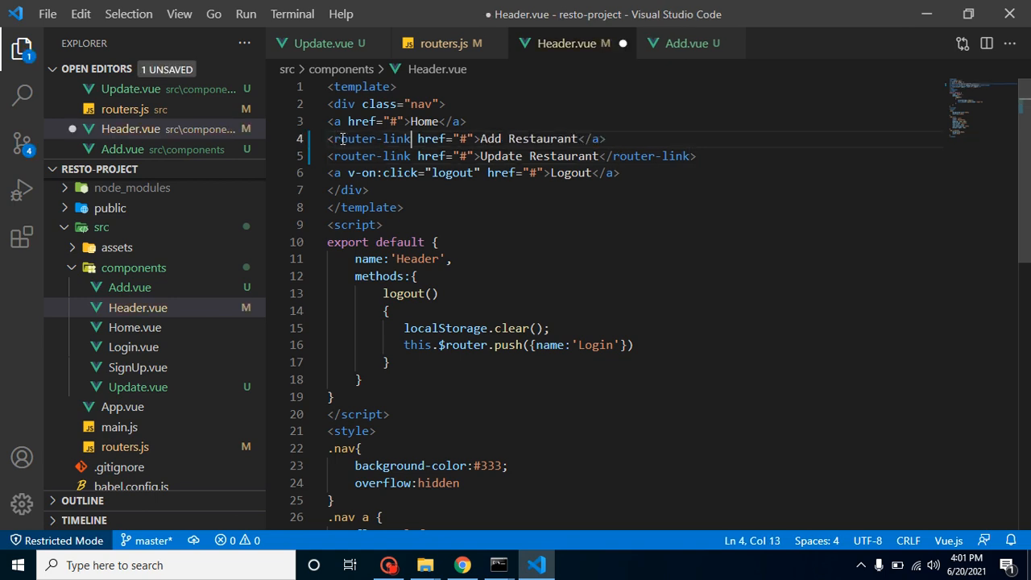
{"action": "left_click", "coordinate": [596, 139]}
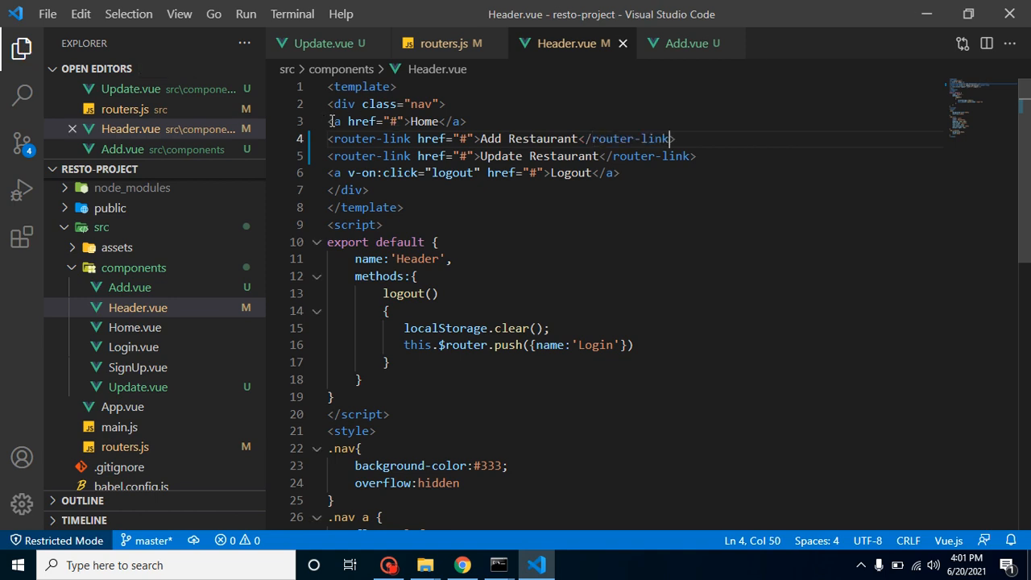
{"action": "left_click", "coordinate": [337, 123]}
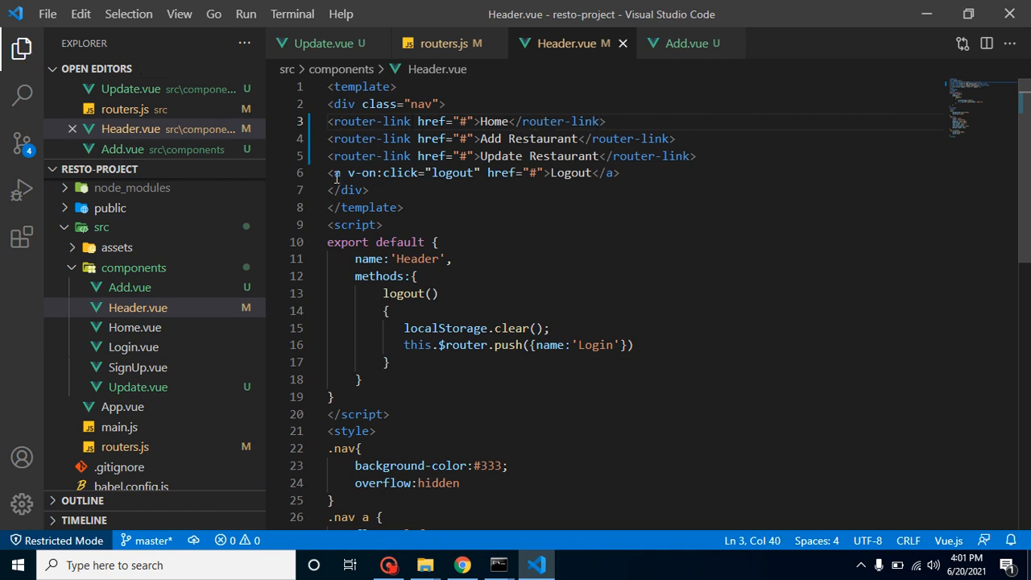
Keep Logout a plain anchor and replace the hrefs with to="/", to="/add" and the update route.
{"action": "left_click_drag", "start_coordinate": [486, 172], "coordinate": [619, 172]}
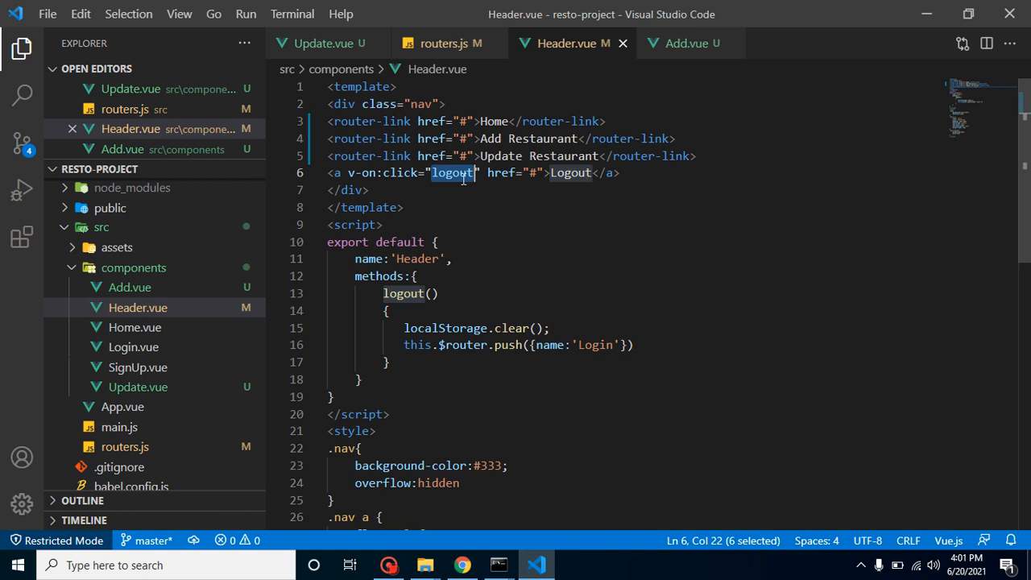
{"action": "left_click", "coordinate": [631, 172]}
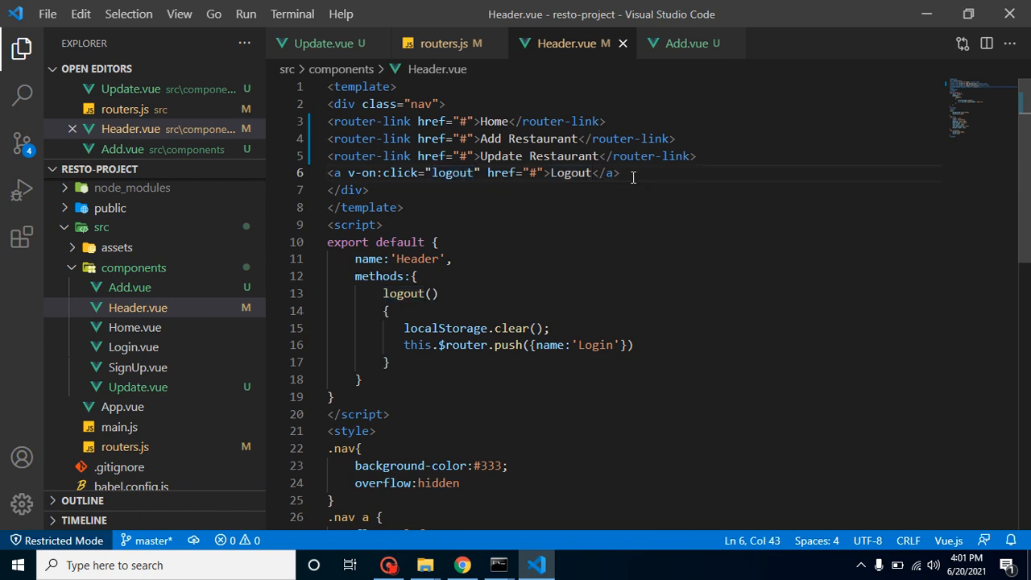
{"action": "double_click", "coordinate": [428, 121]}
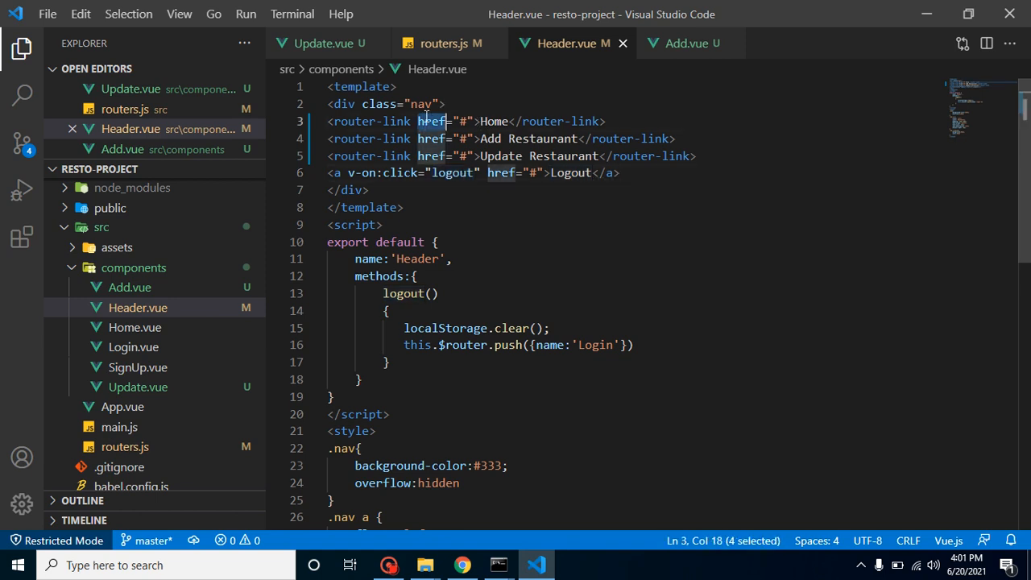
{"action": "type", "text": "to"}
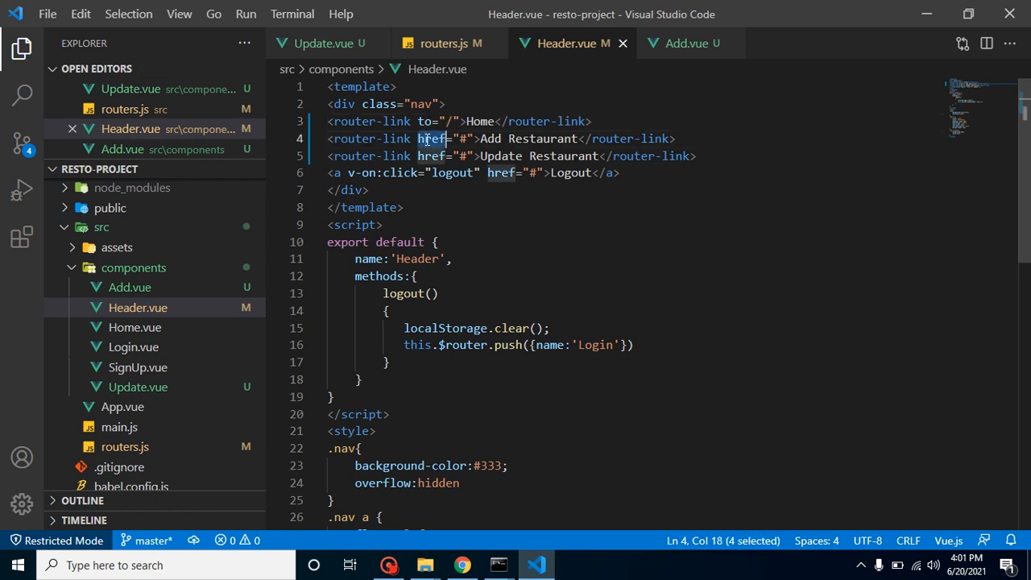
{"action": "type", "text": "to="}
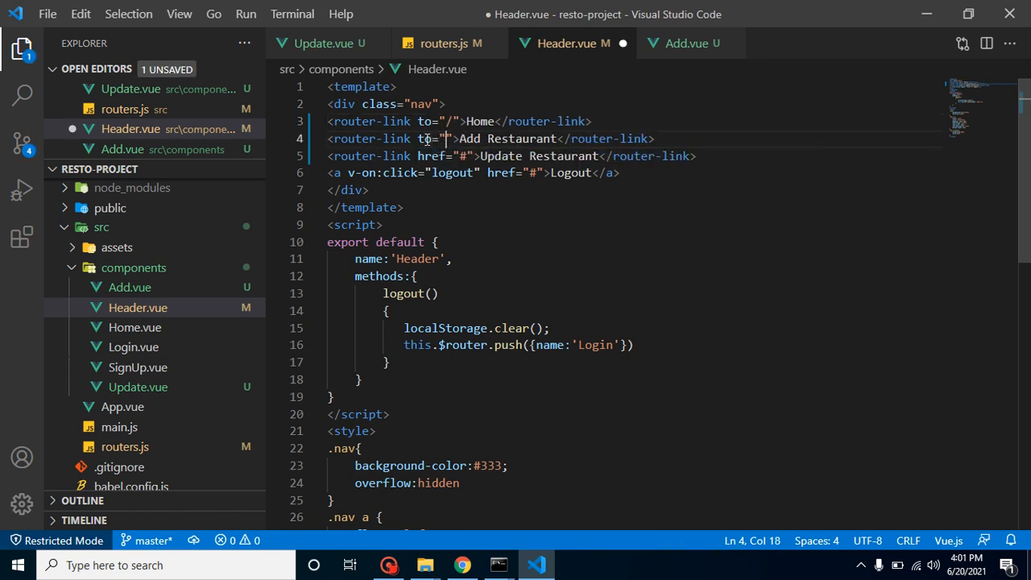
{"action": "type", "text": "/add"}
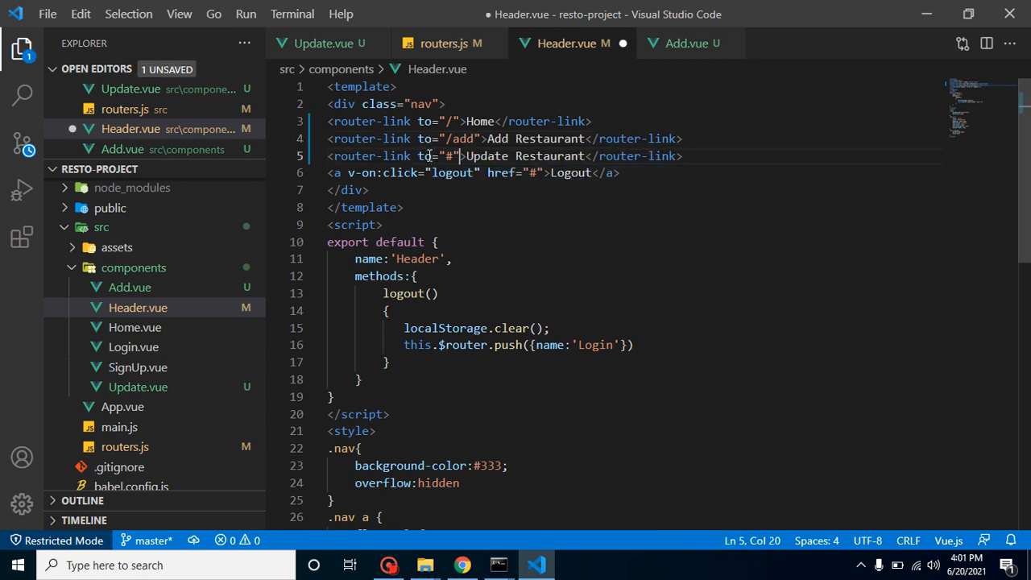
{"action": "type", "text": "updat"}
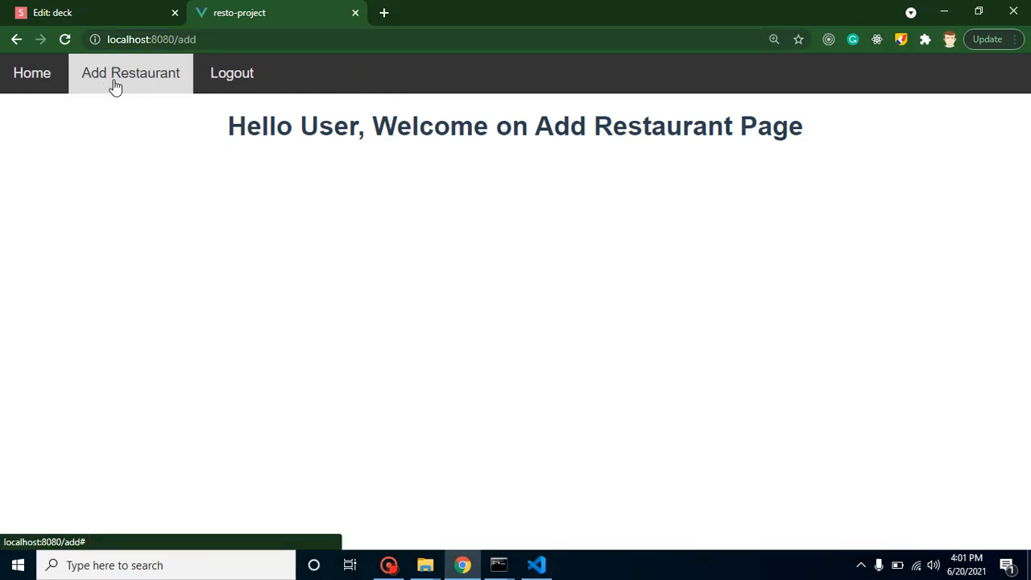
Navigate through Add Restaurant, Update Restaurant and log out via the nav links.
{"action": "left_click", "coordinate": [65, 39]}
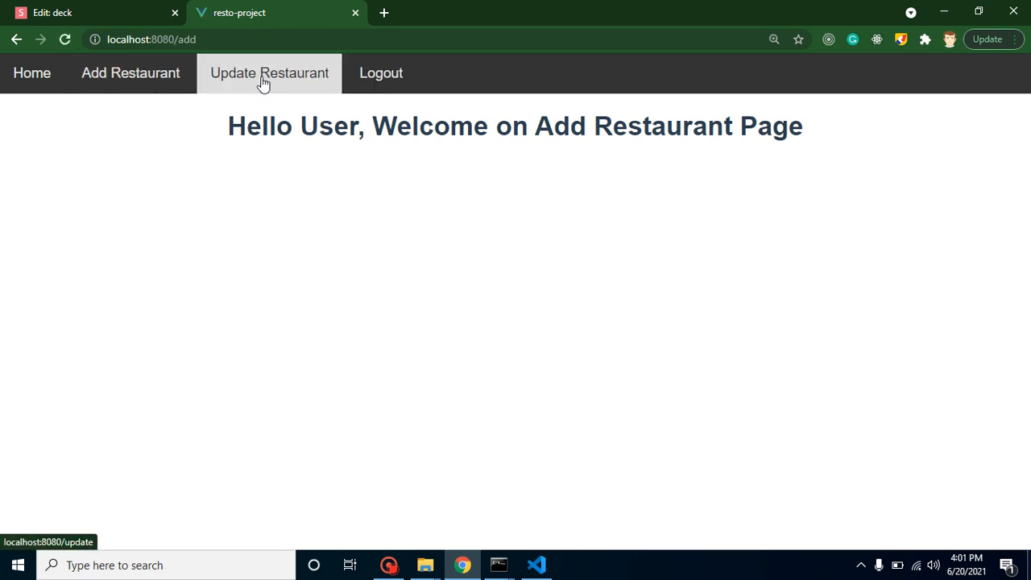
{"action": "mouse_move", "coordinate": [33, 72]}
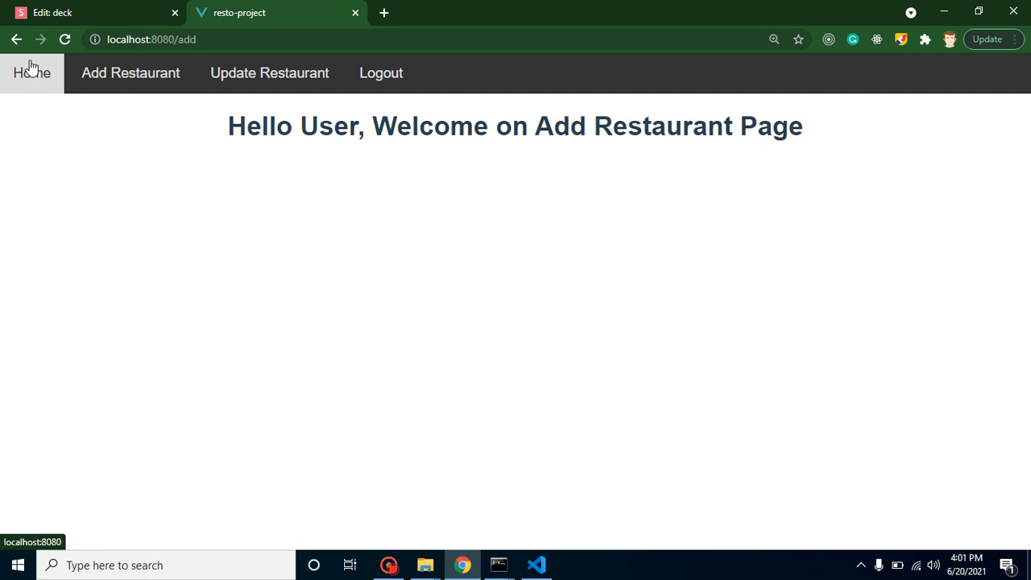
{"action": "left_click", "coordinate": [269, 72]}
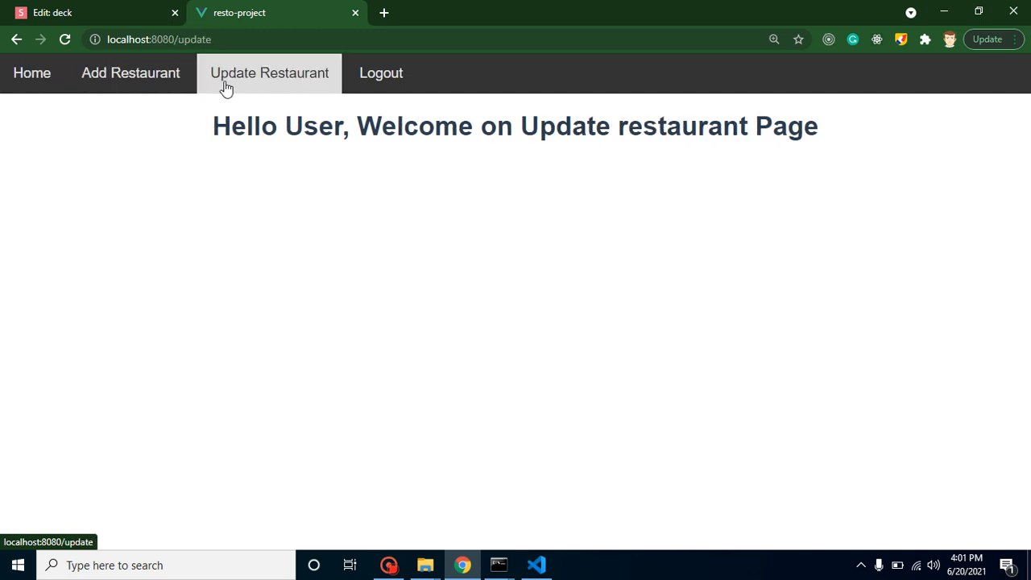
{"action": "left_click", "coordinate": [380, 72]}
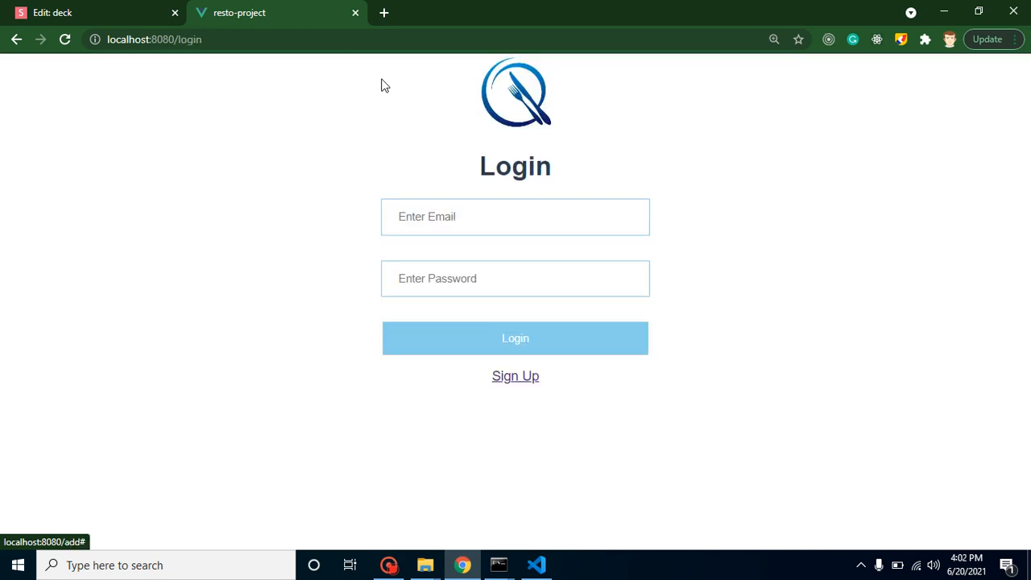
Log back in with the anil@test email and password, dismissing the breach warning.
{"action": "left_click", "coordinate": [515, 216]}
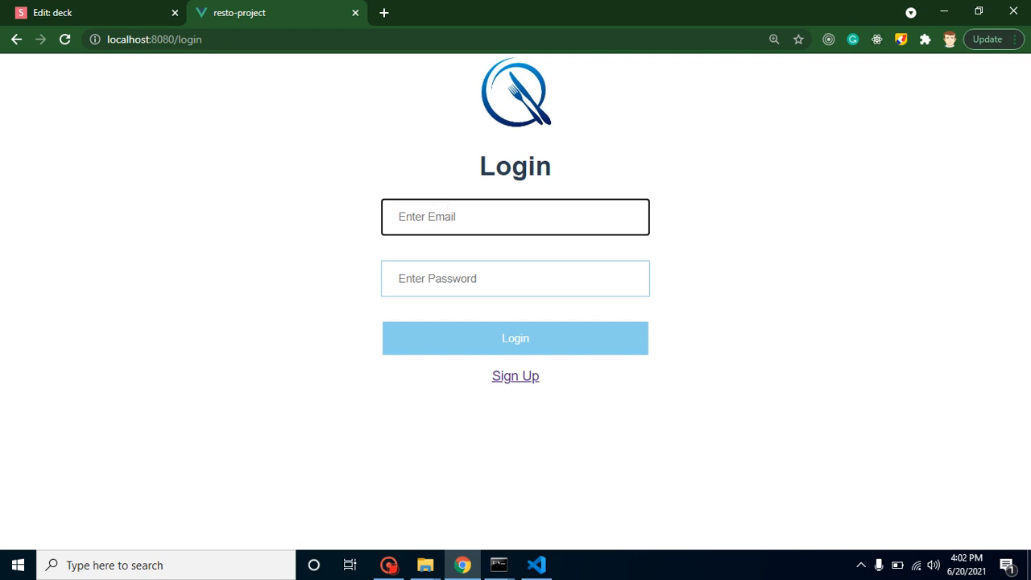
{"action": "type", "text": "anil"}
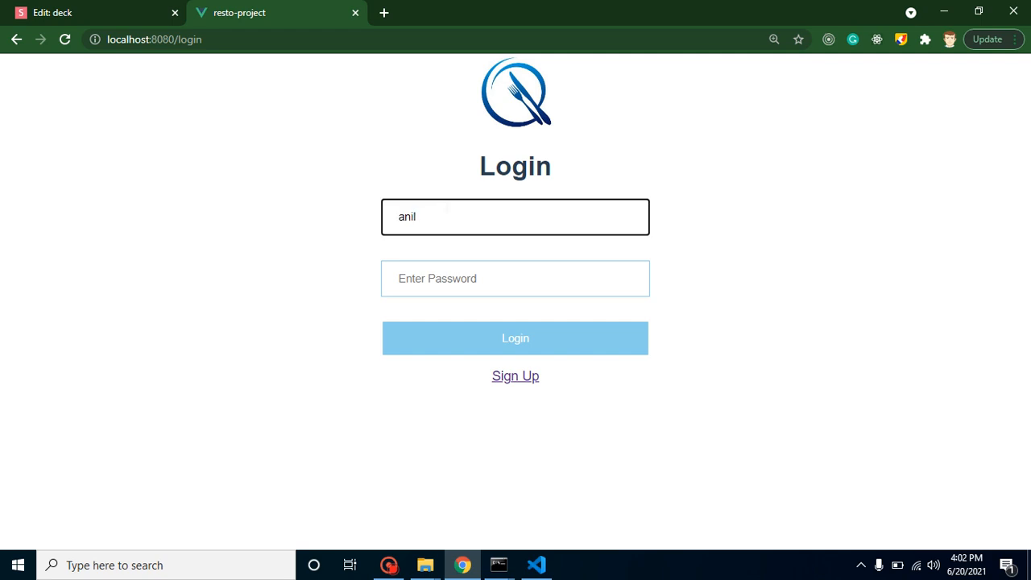
{"action": "type", "text": "@test.com"}
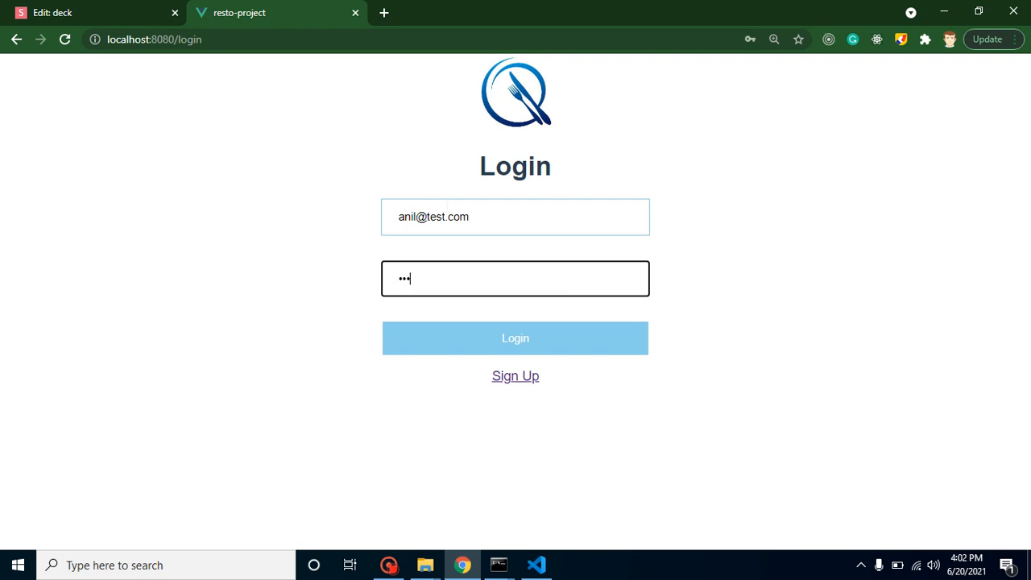
{"action": "type", "text": "password"}
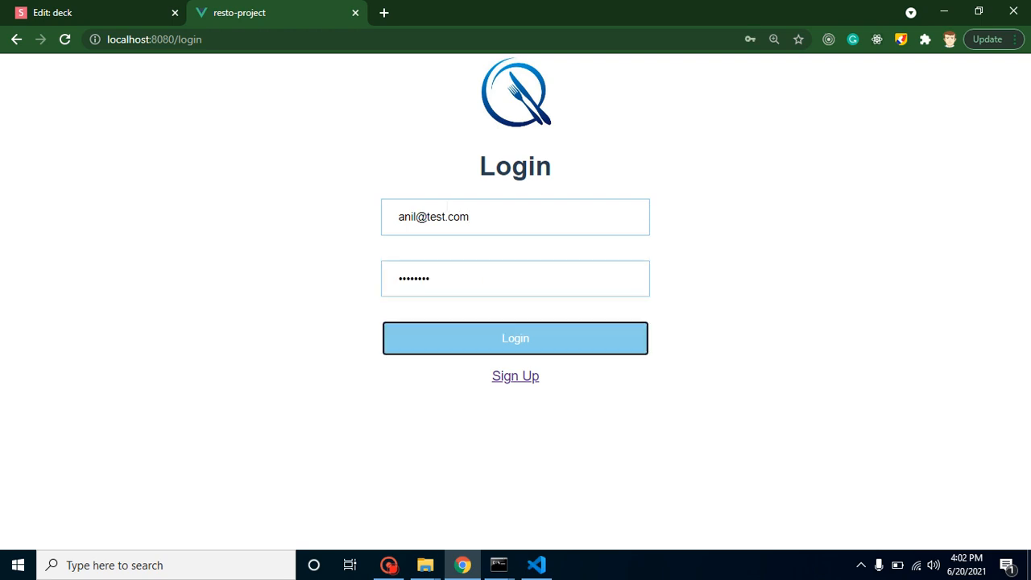
{"action": "left_click", "coordinate": [515, 338]}
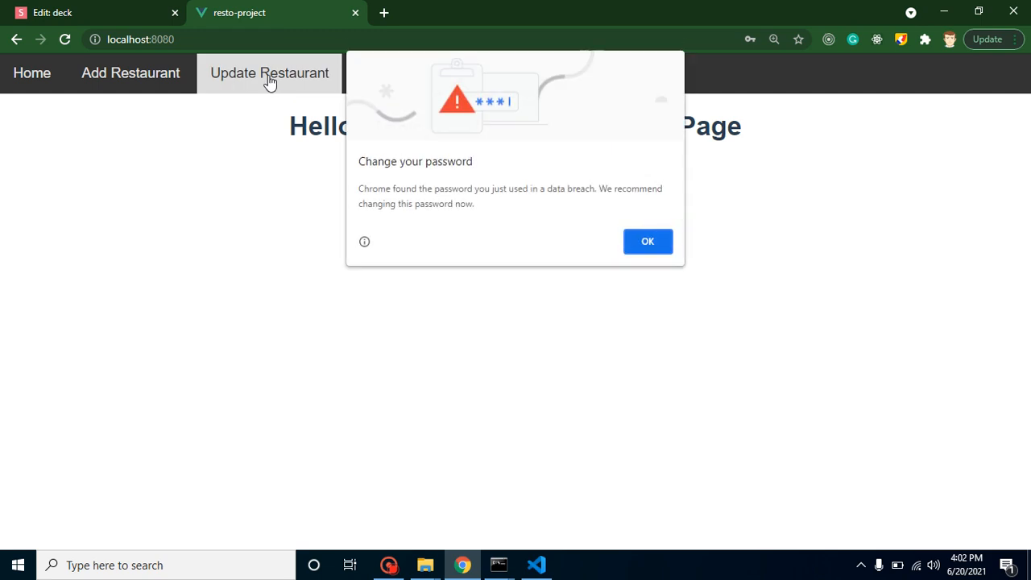
{"action": "left_click", "coordinate": [648, 241]}
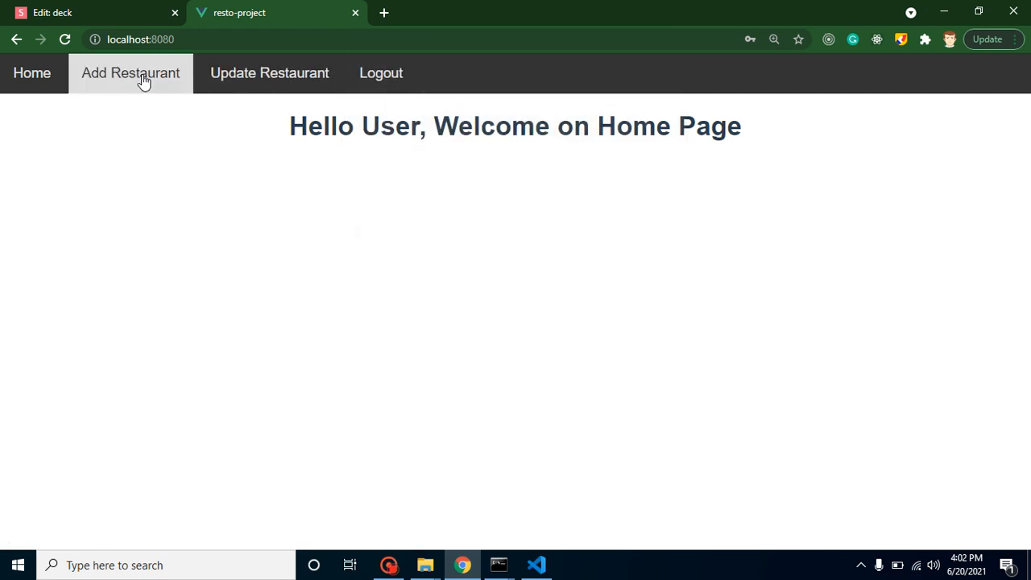
Confirm Add and Update Restaurant pages open after login, then return to the editor.
{"action": "left_click", "coordinate": [129, 73]}
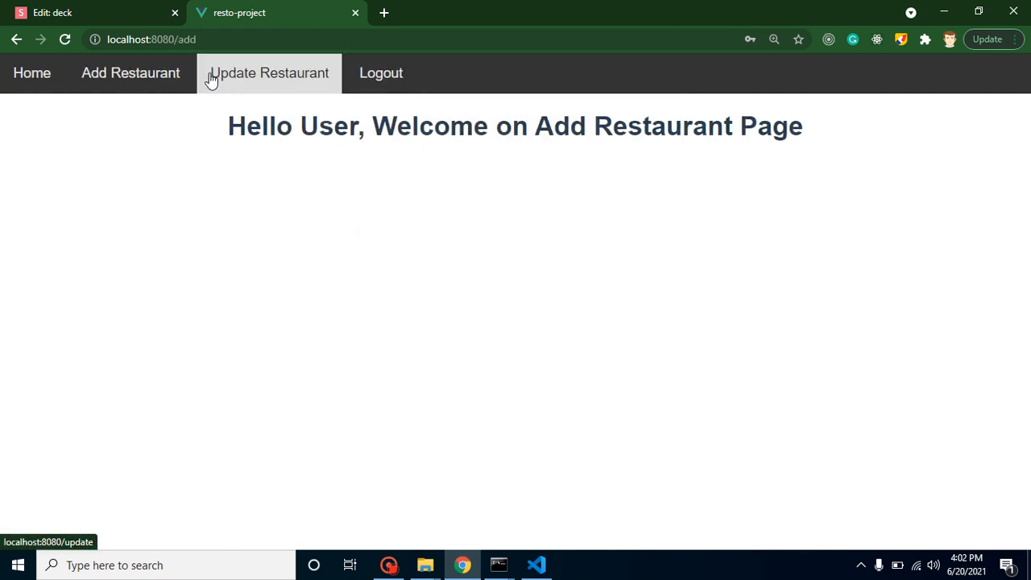
{"action": "left_click", "coordinate": [269, 72]}
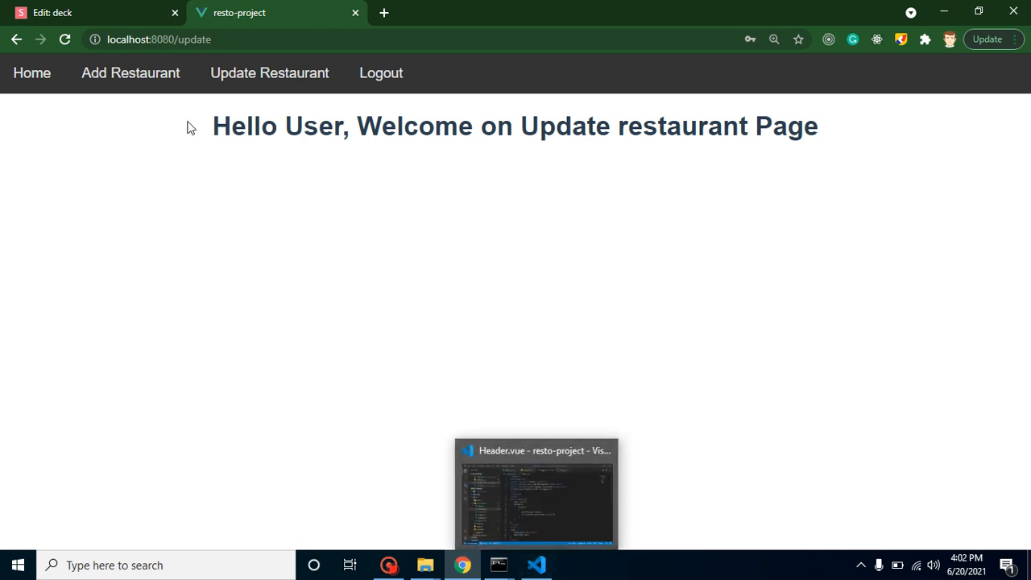
{"action": "left_click", "coordinate": [32, 73]}
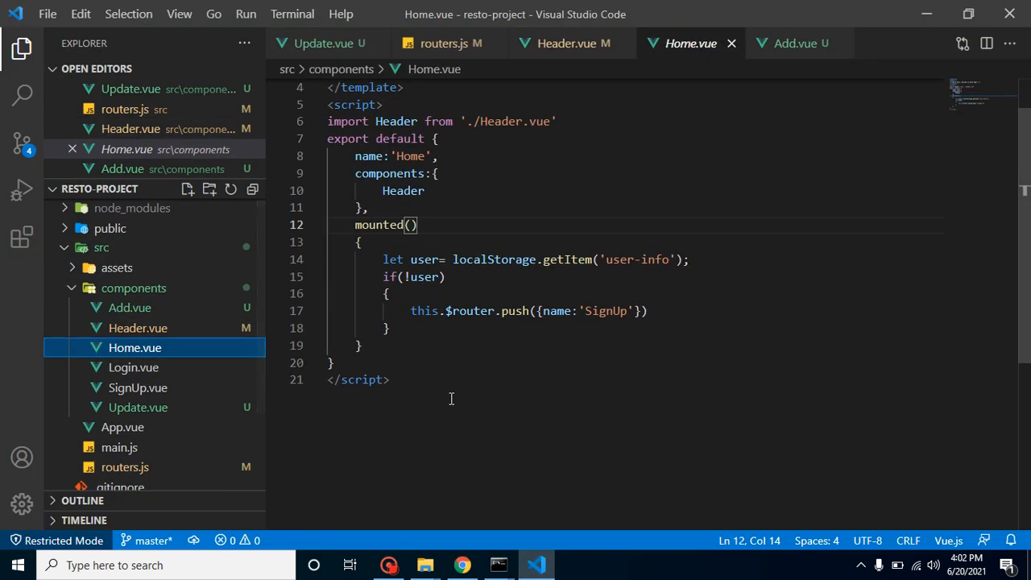
Add data(){ return { name:'' } } below name:'Home' in Home.vue.
{"action": "key", "text": "Enter"}
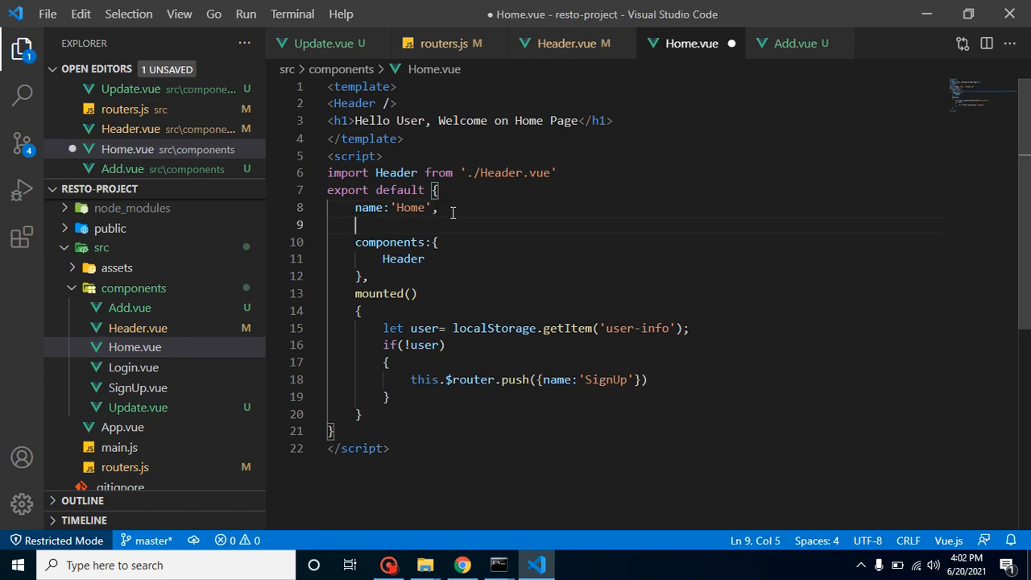
{"action": "type", "text": "data(){"}
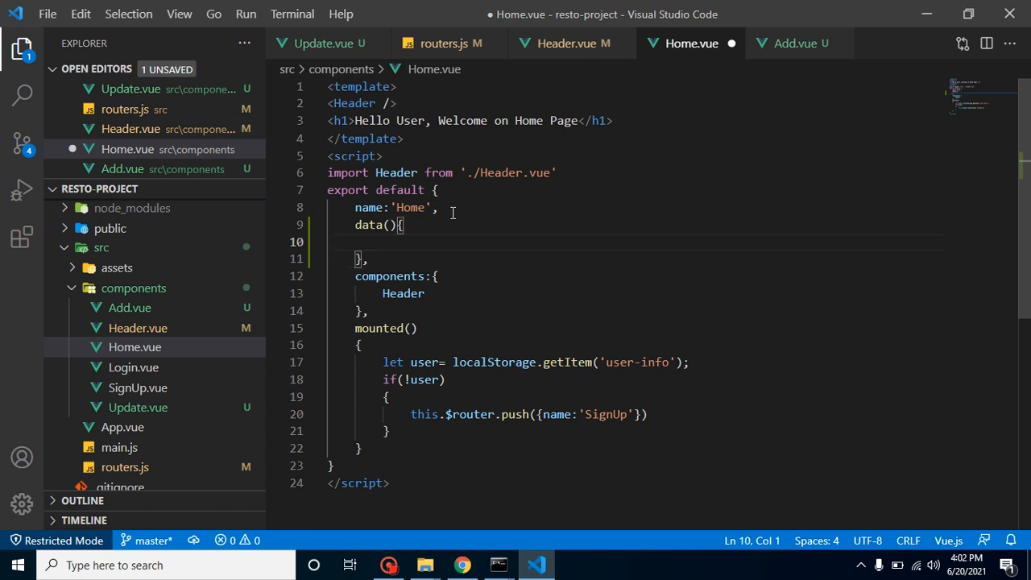
{"action": "type", "text": "return {"}
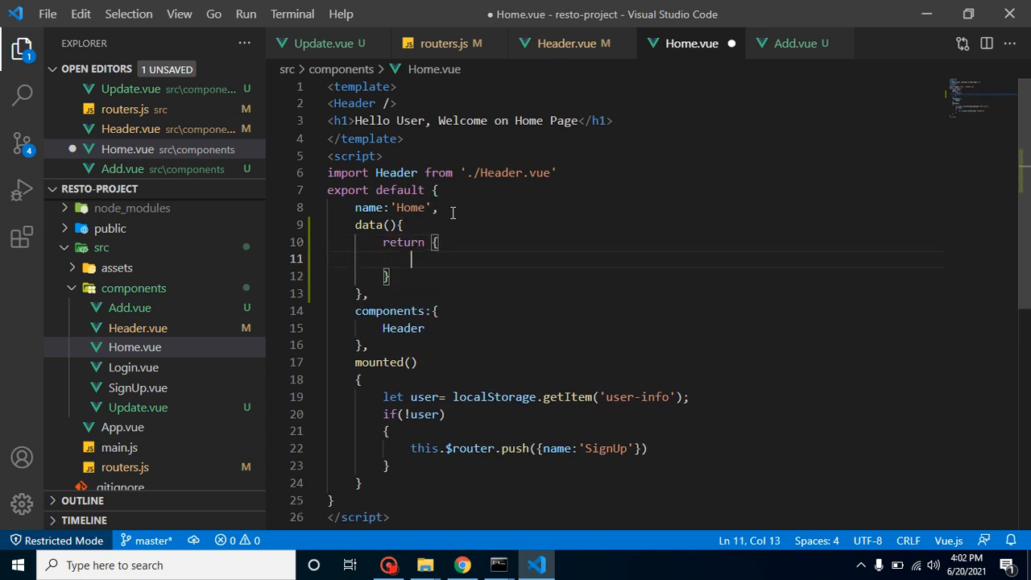
{"action": "type", "text": "name:''"}
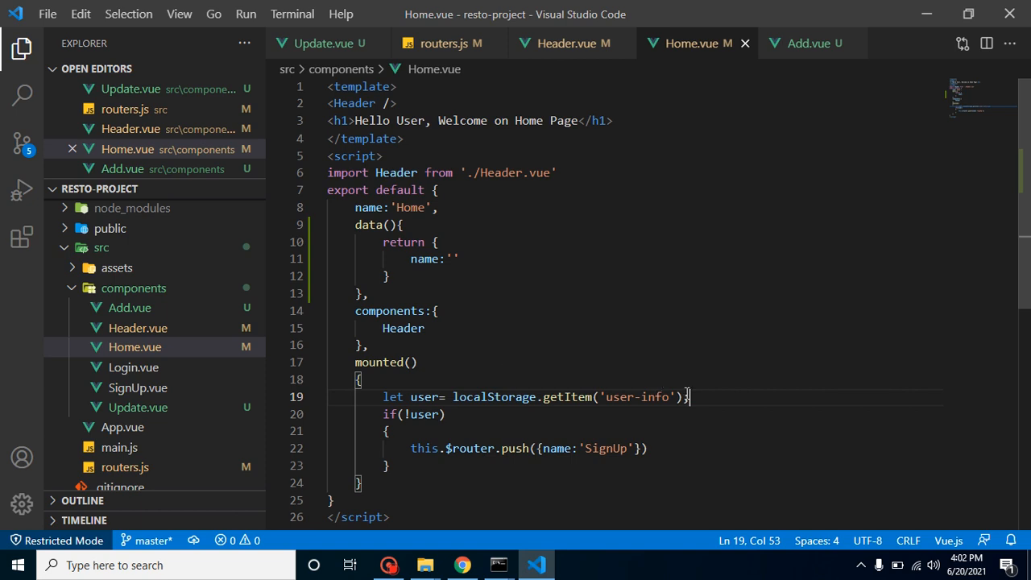
In mounted, set this.name = JSON.parse(user).name;.
{"action": "key", "text": "Enter"}
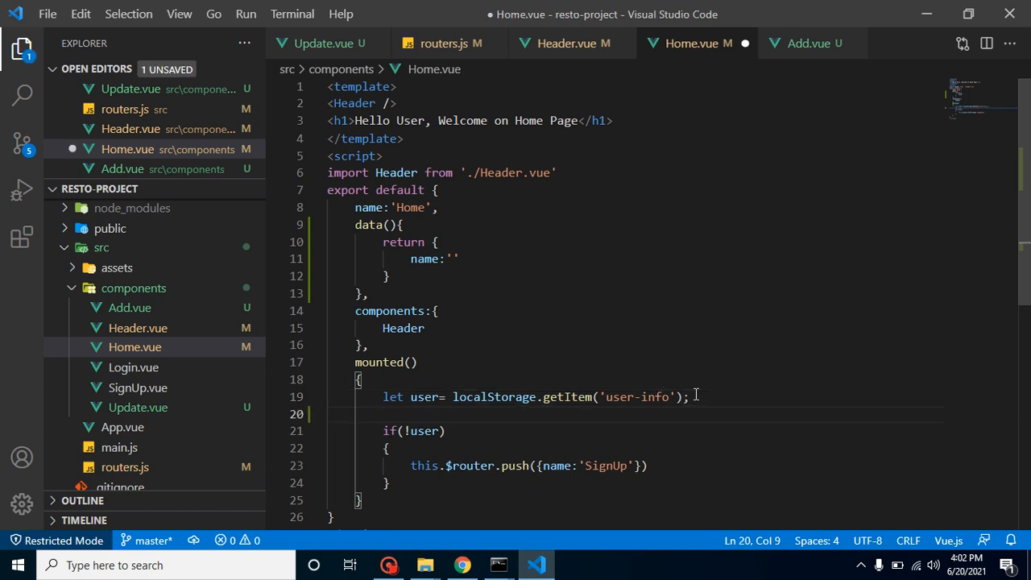
{"action": "double_click", "coordinate": [425, 396]}
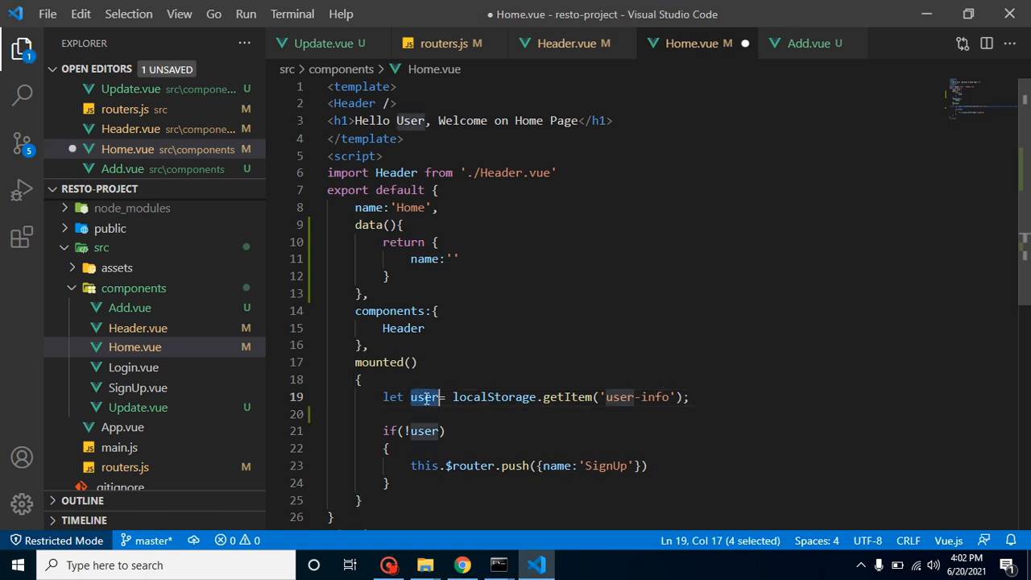
{"action": "type", "text": "thi"}
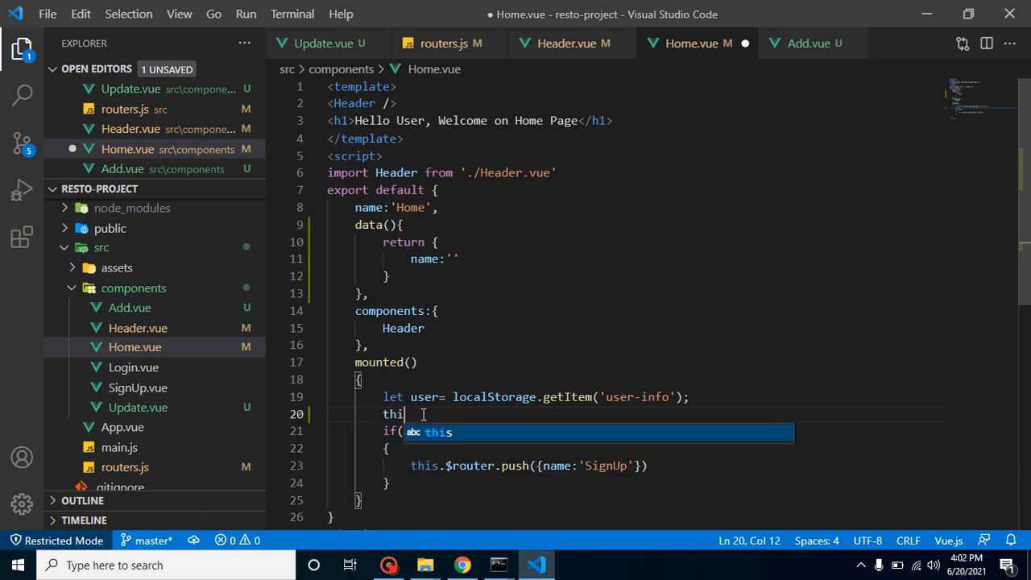
{"action": "type", "text": ".name"}
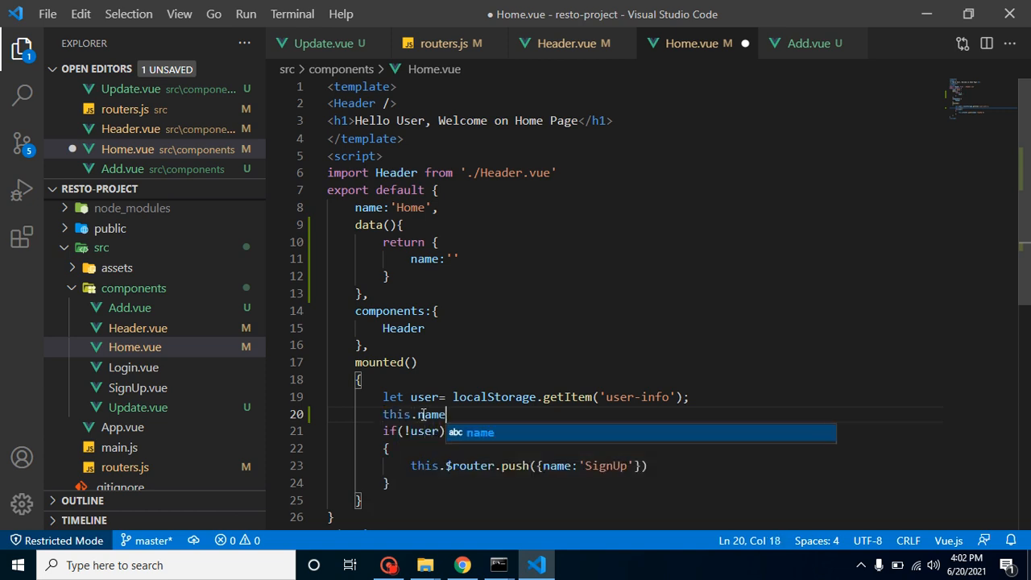
{"action": "type", "text": "= JSON"}
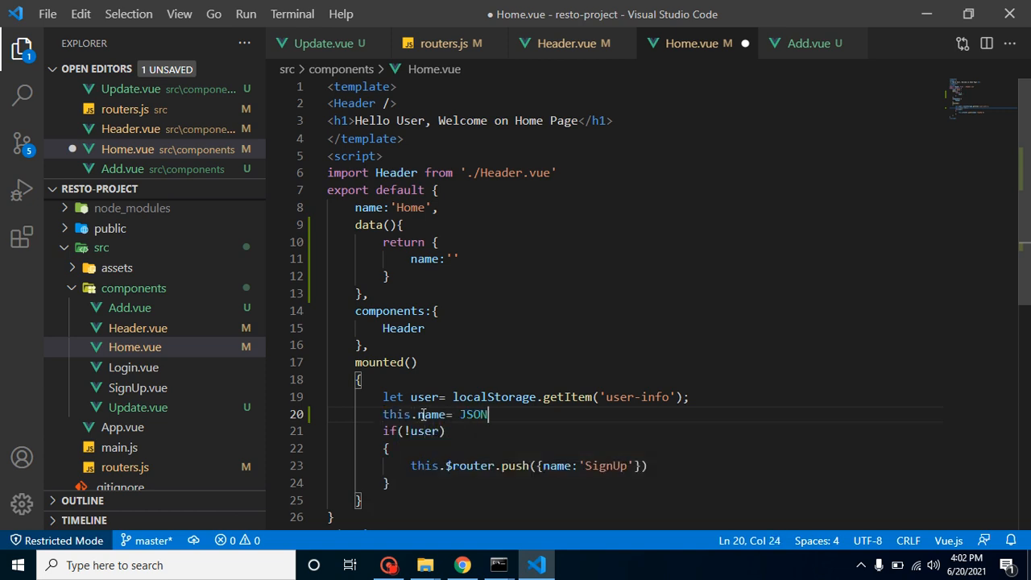
{"action": "type", "text": ".parse()"}
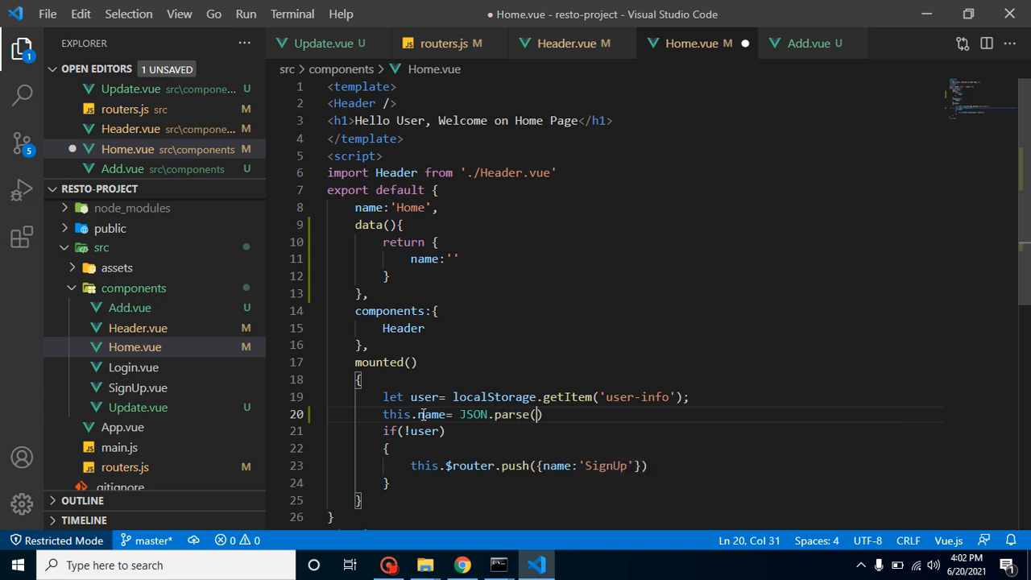
{"action": "type", "text": "user"}
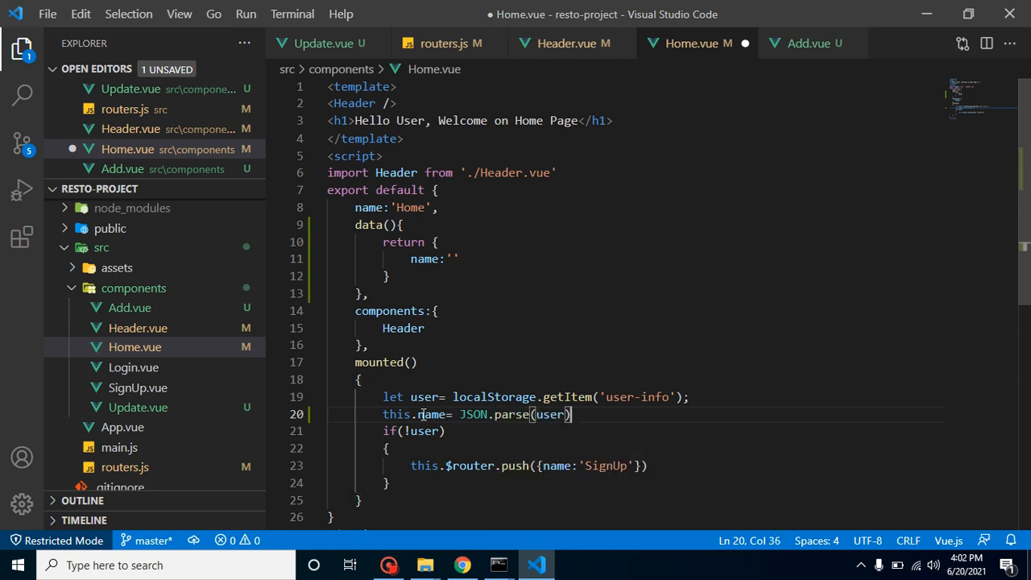
{"action": "type", "text": ".name"}
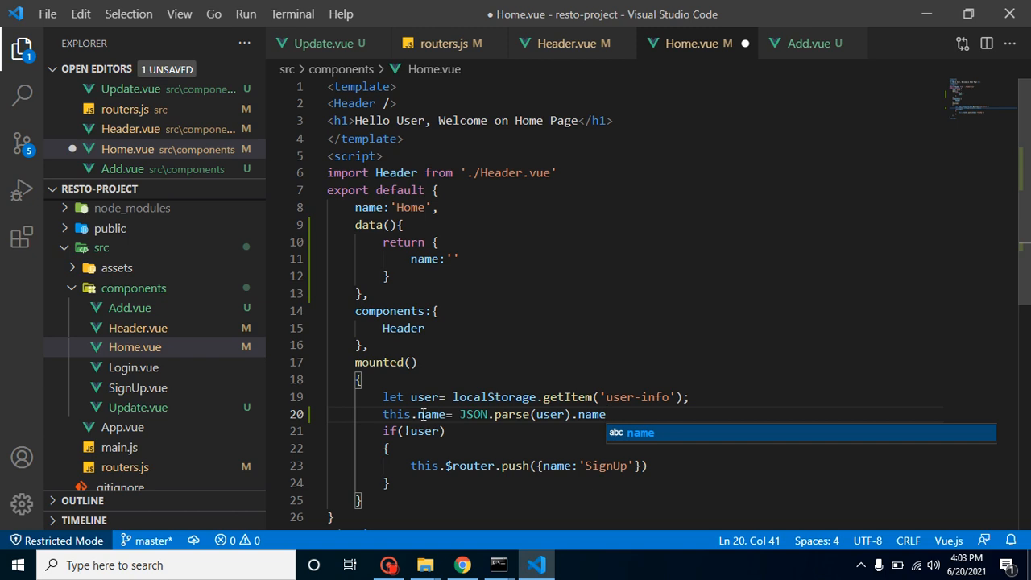
{"action": "type", "text": ";"}
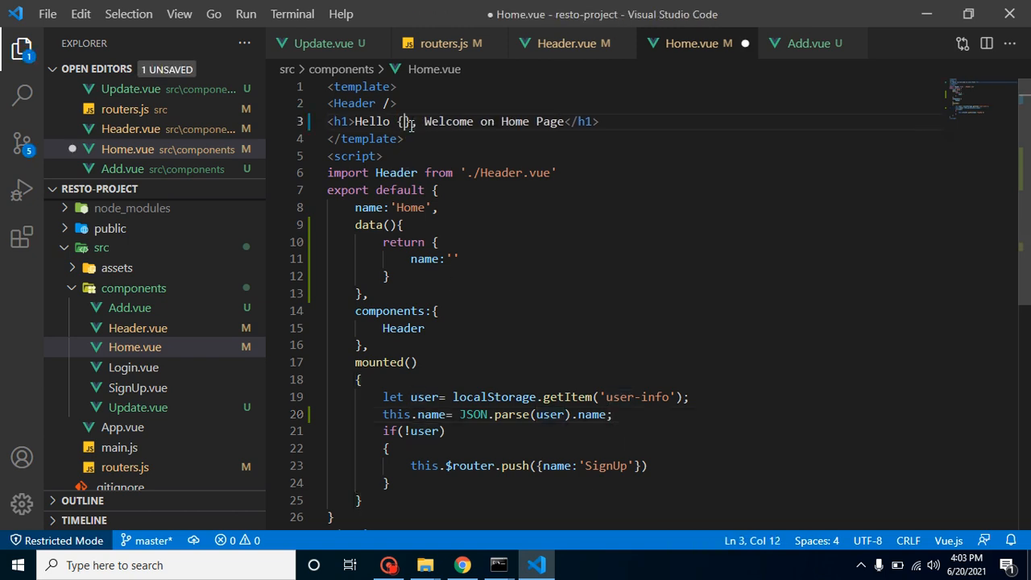
Replace 'User' in the heading with the {{name}} placeholder.
{"action": "type", "text": "name}"}
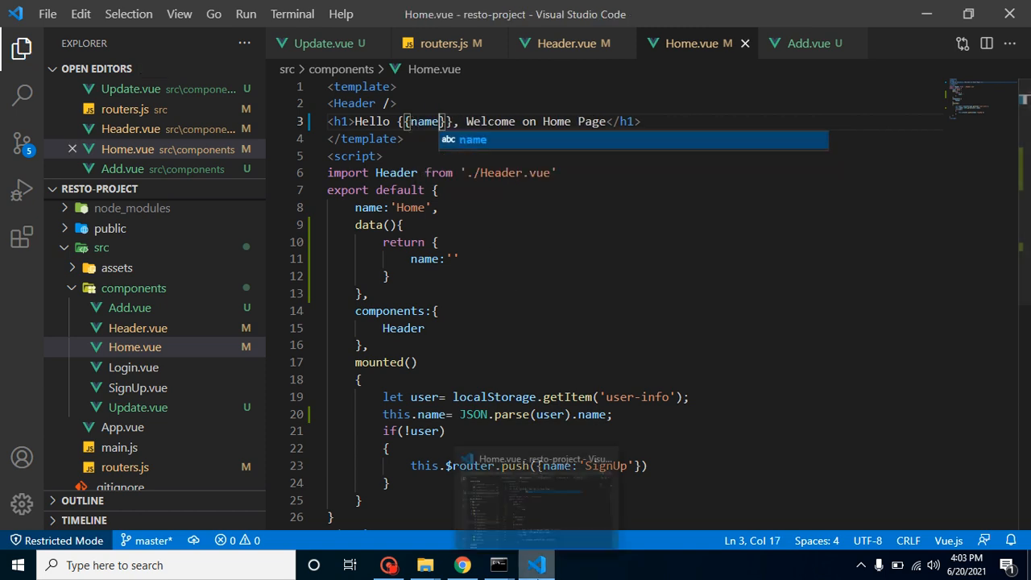
Reload the home page to see 'Hello Anil Sidhu', then log out.
{"action": "left_click", "coordinate": [460, 563]}
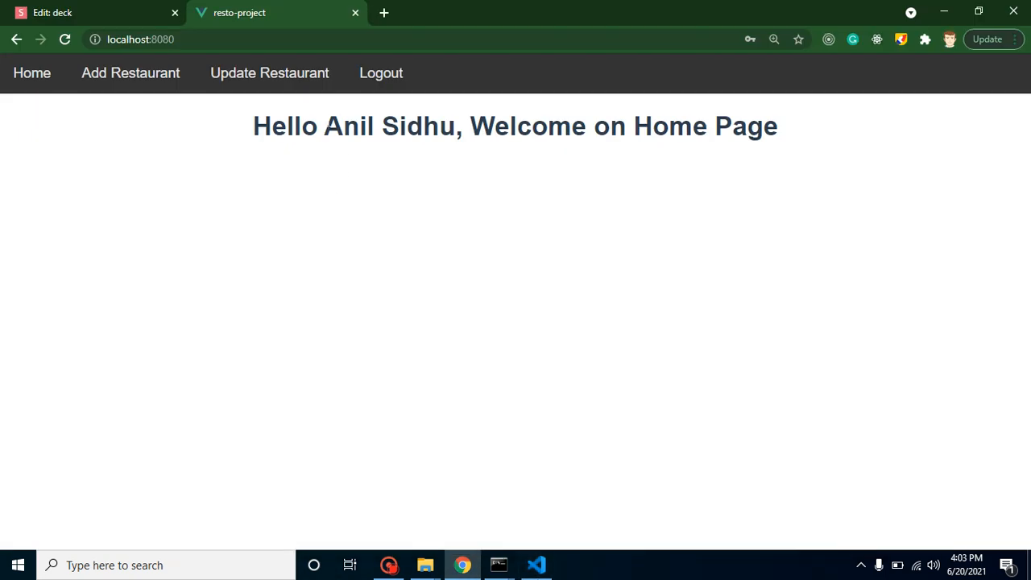
{"action": "left_click", "coordinate": [128, 72]}
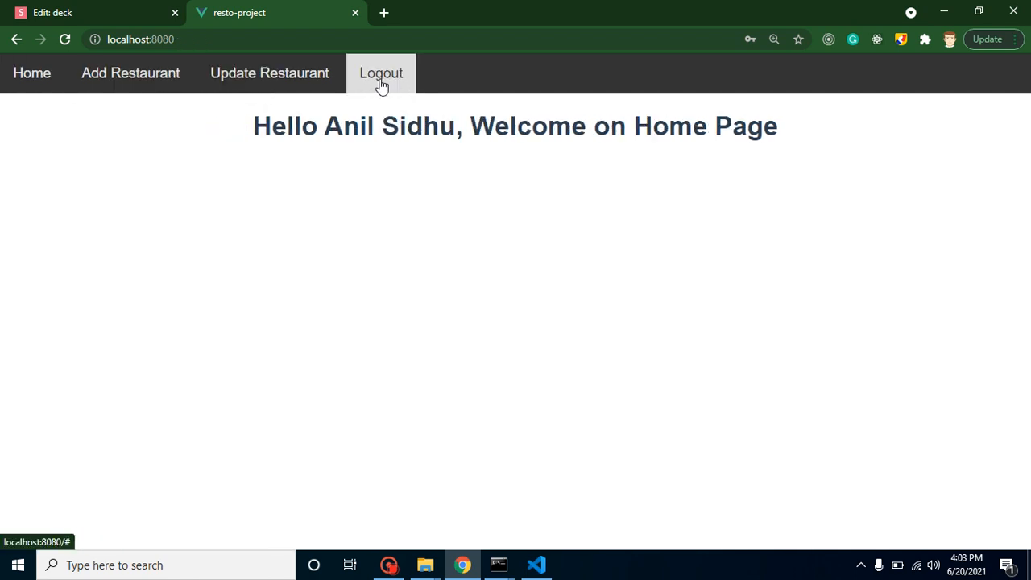
{"action": "left_click", "coordinate": [380, 73]}
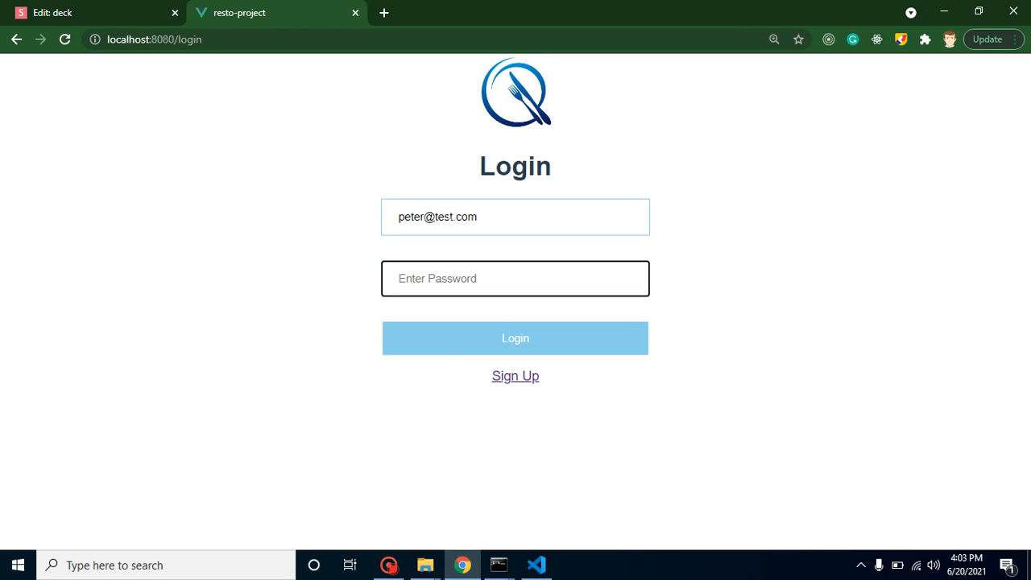
Log in as peter with the password and confirm the 'Hello Peter' greeting.
{"action": "type", "text": "password"}
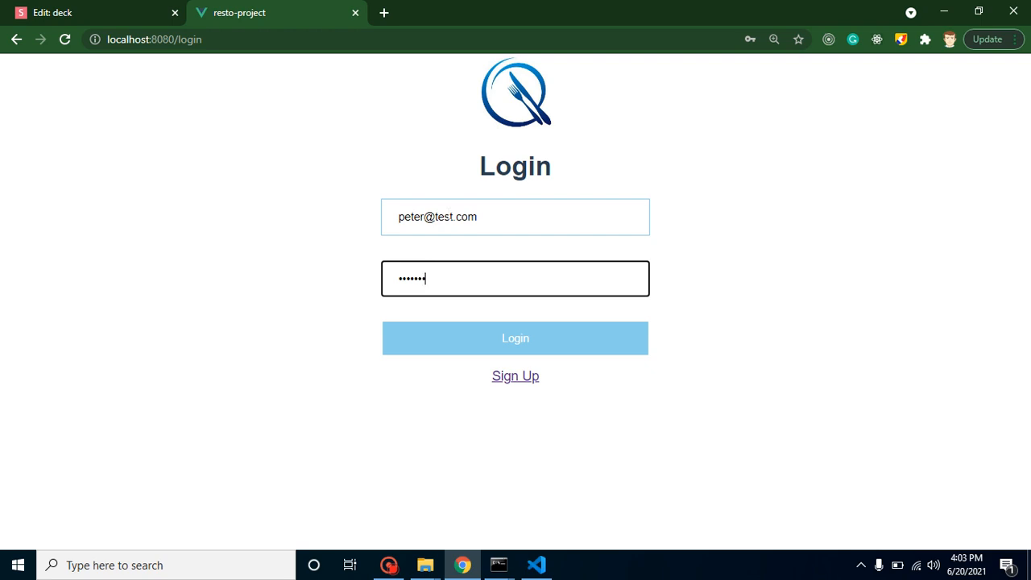
{"action": "left_click", "coordinate": [515, 338]}
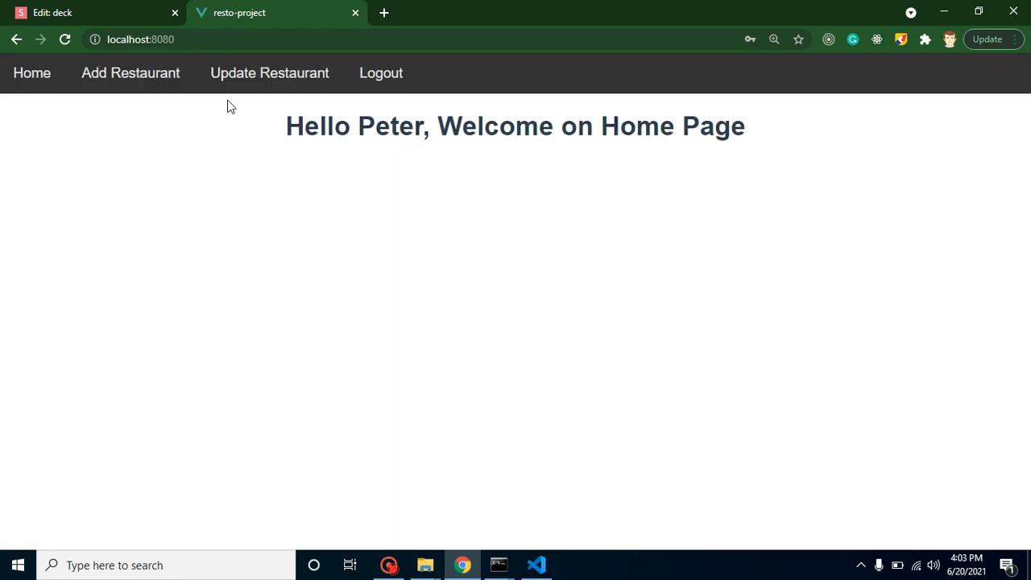
{"action": "double_click", "coordinate": [390, 126]}
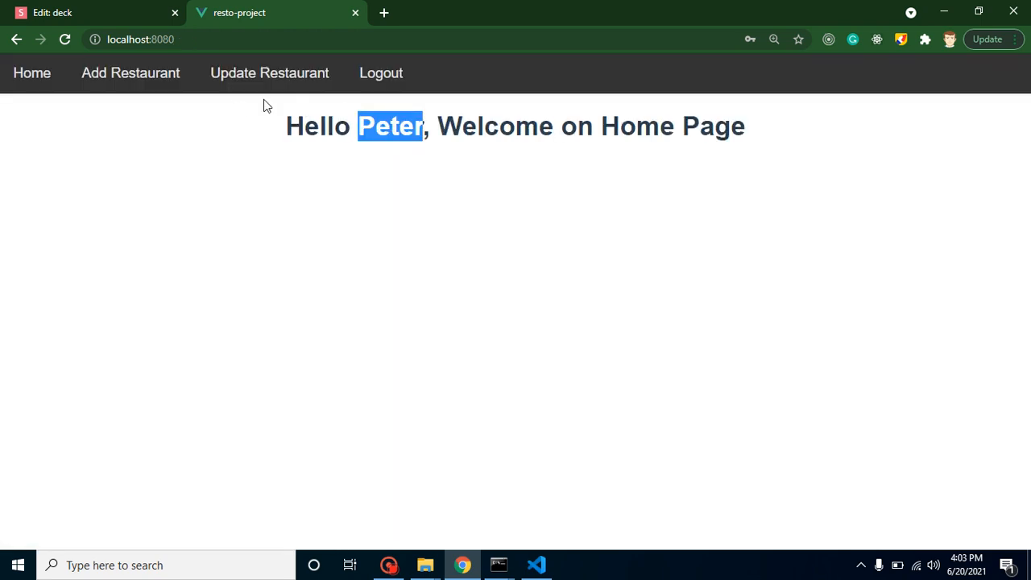
Visit the Update Restaurant and Add Restaurant pages, then return to Home.
{"action": "left_click", "coordinate": [269, 73]}
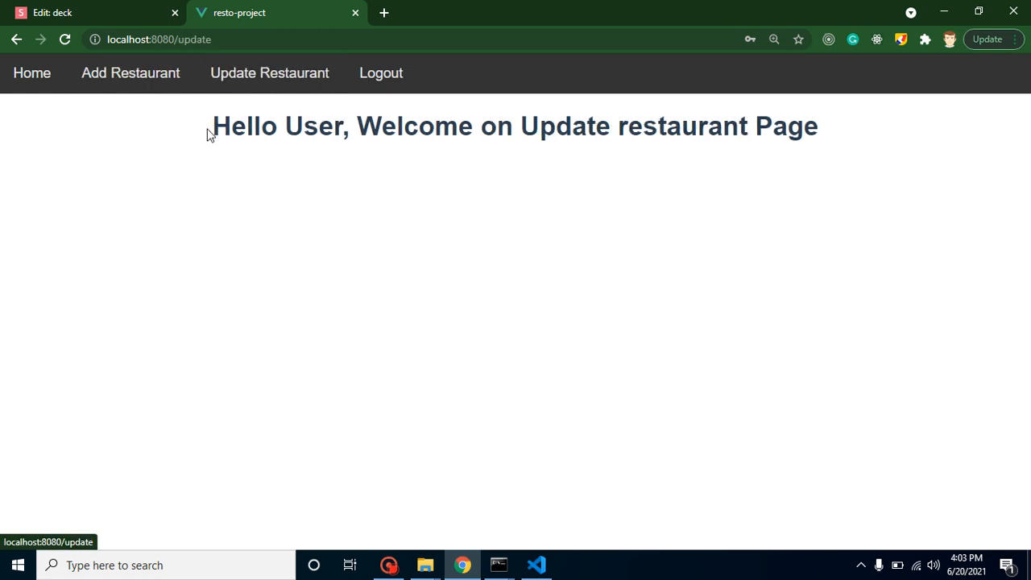
{"action": "mouse_move", "coordinate": [214, 155]}
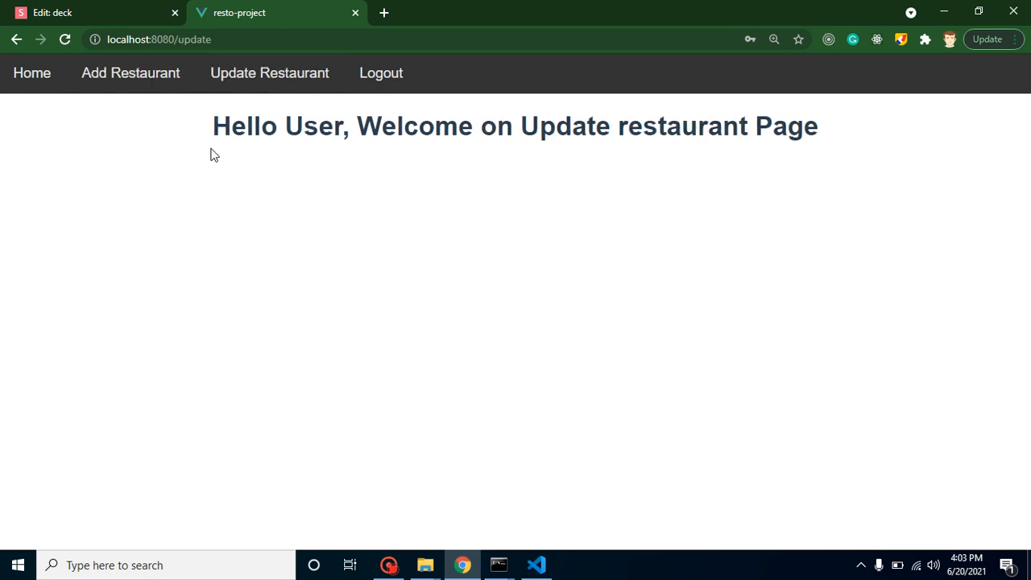
{"action": "left_click", "coordinate": [129, 73]}
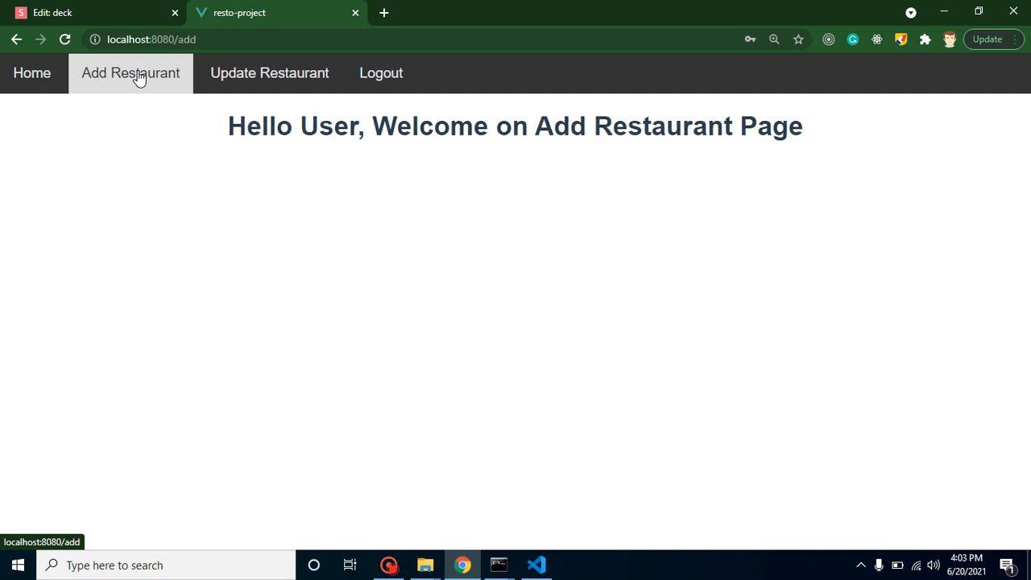
{"action": "left_click", "coordinate": [32, 72]}
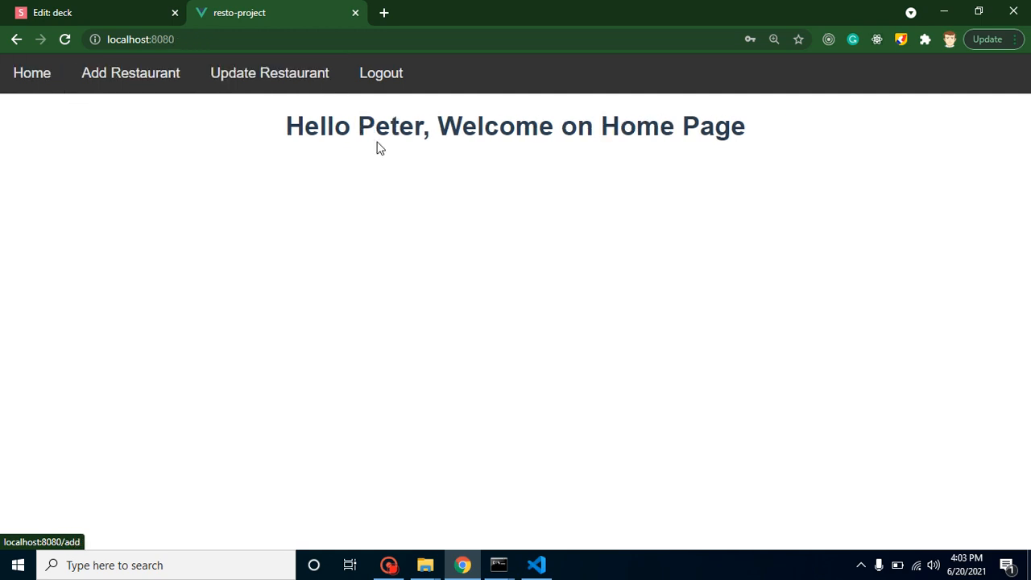
{"action": "mouse_move", "coordinate": [400, 126]}
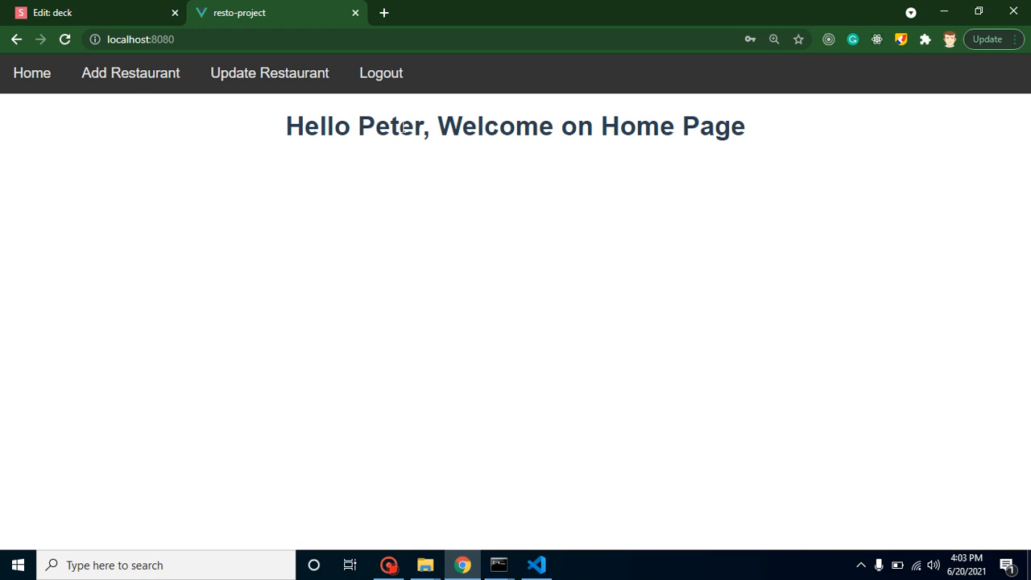
{"action": "mouse_move", "coordinate": [32, 72]}
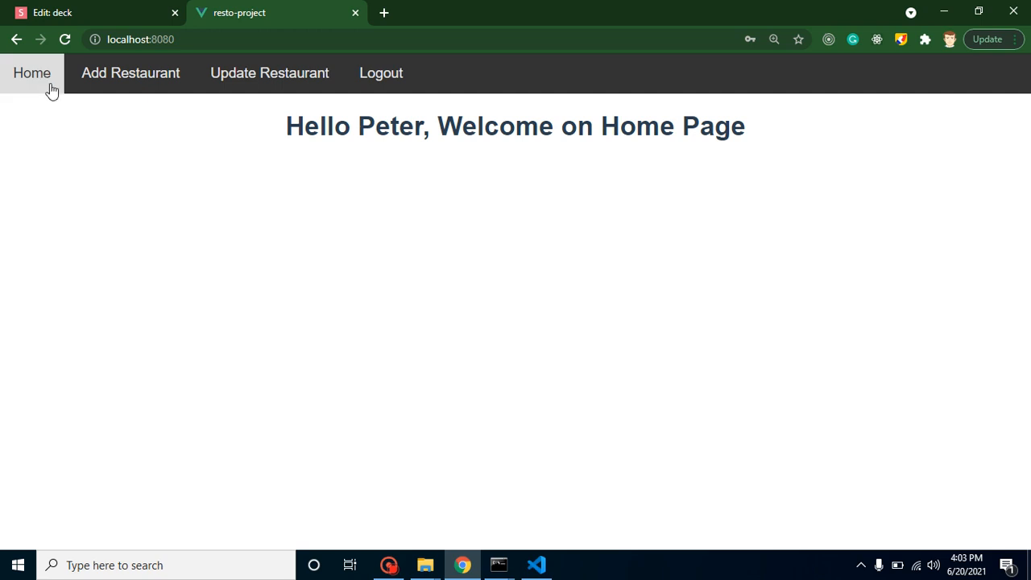
{"action": "mouse_move", "coordinate": [108, 197]}
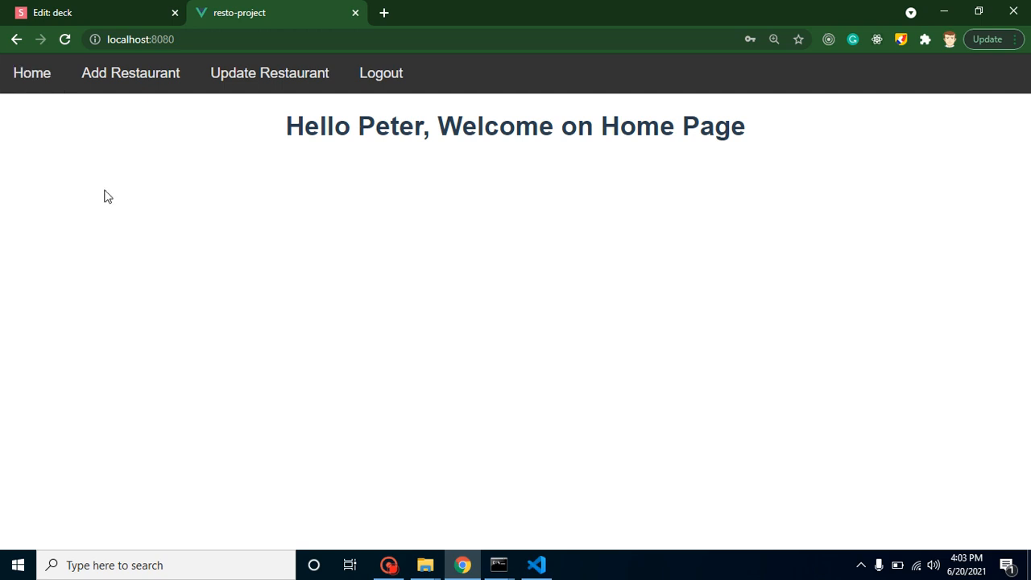